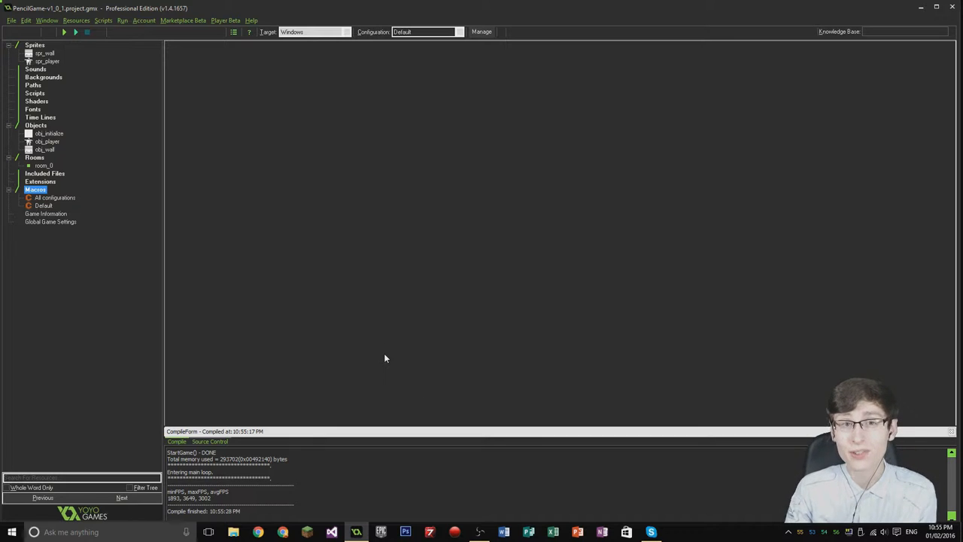
pyautogui.moveTo(373, 345)
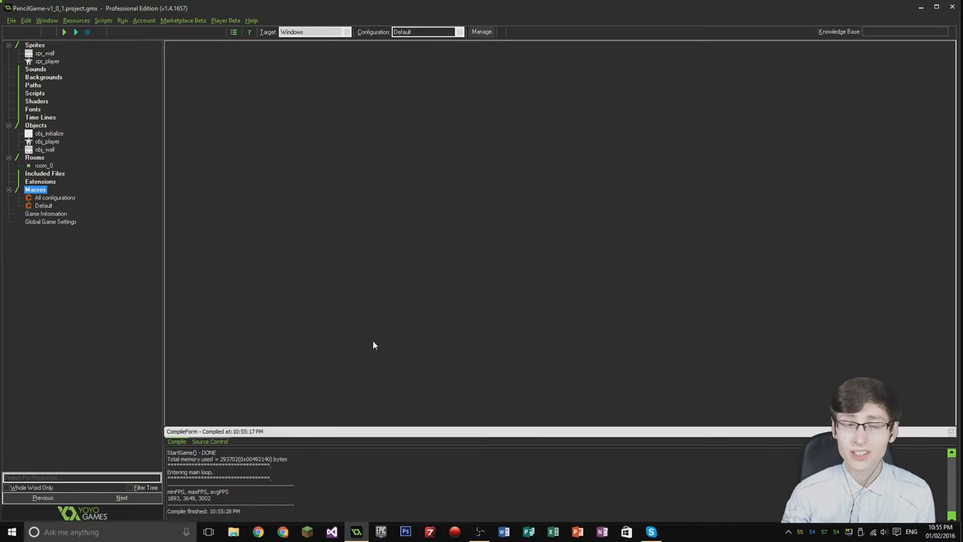
pyautogui.moveTo(221, 241)
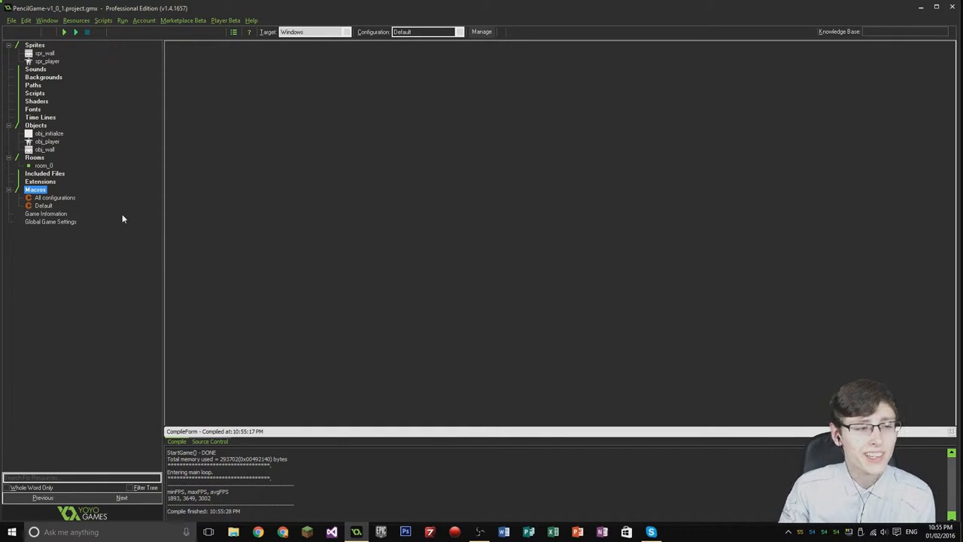
pyautogui.moveTo(128, 231)
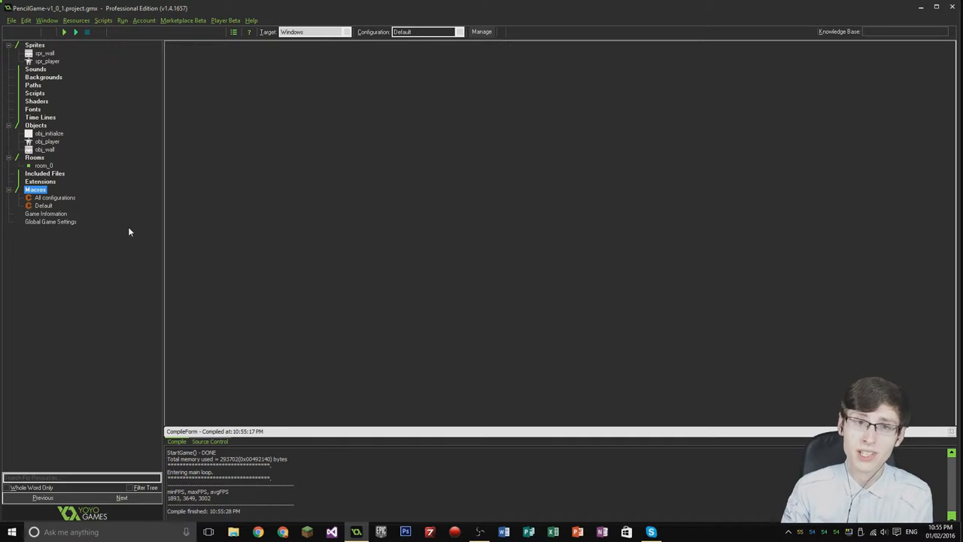
pyautogui.moveTo(124, 250)
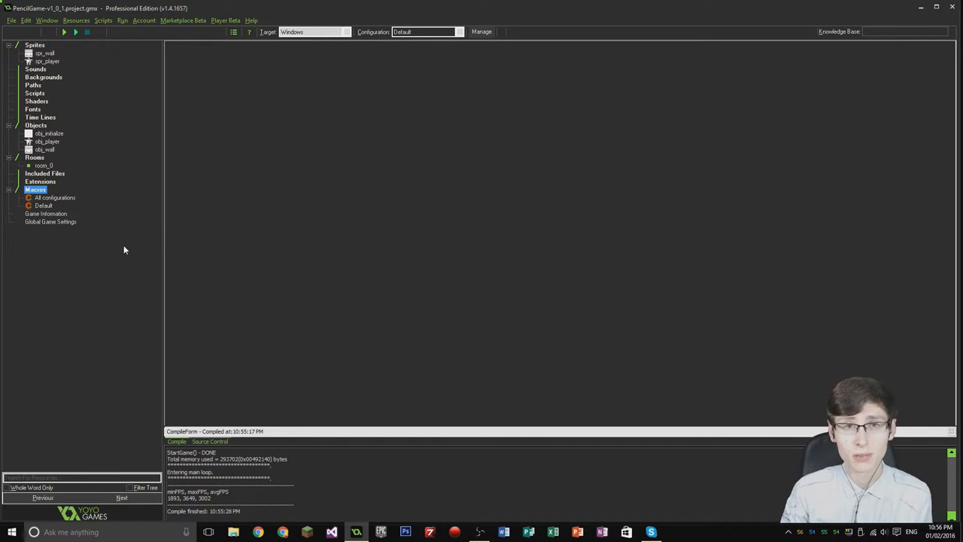
pyautogui.moveTo(114, 264)
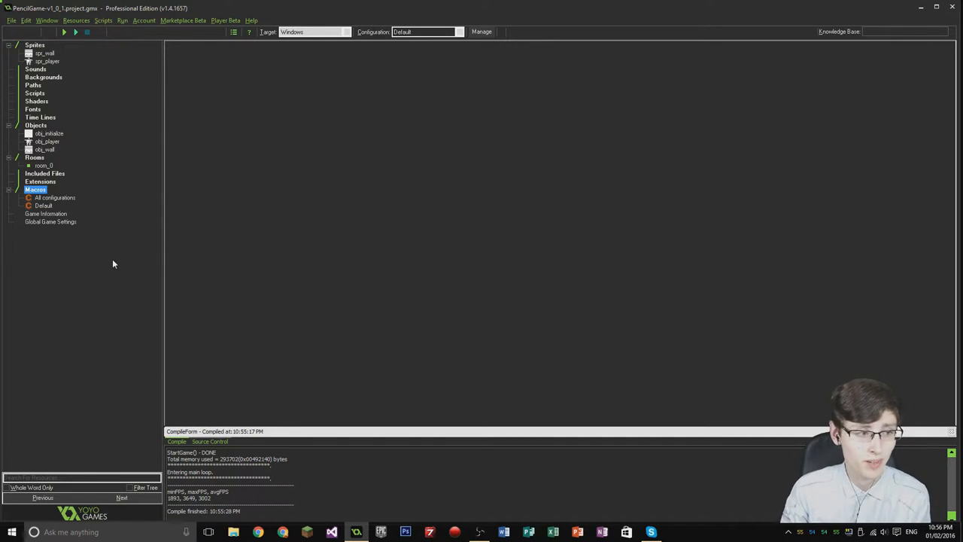
pyautogui.moveTo(134, 224)
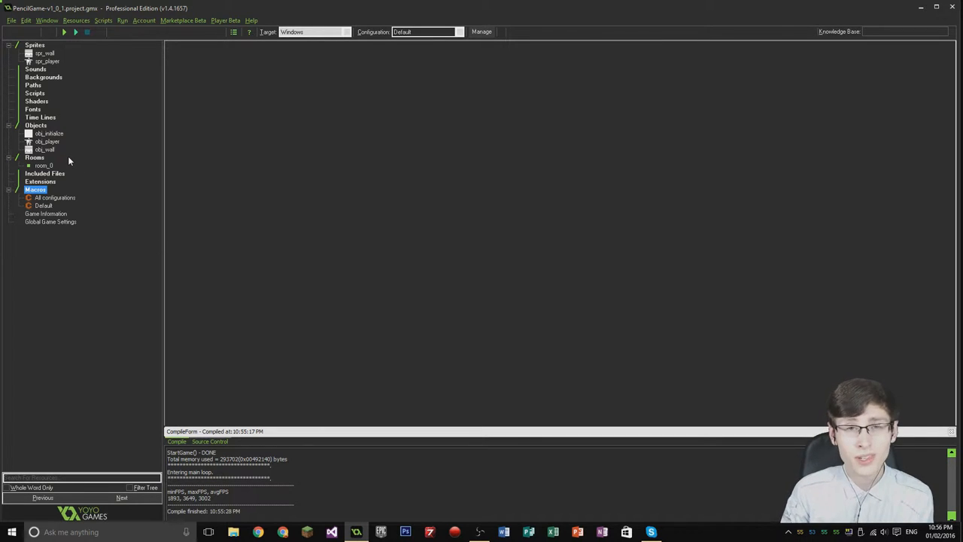
# Step: Browse the object list, then open and close obj_initialize's properties
pyautogui.click(47, 142)
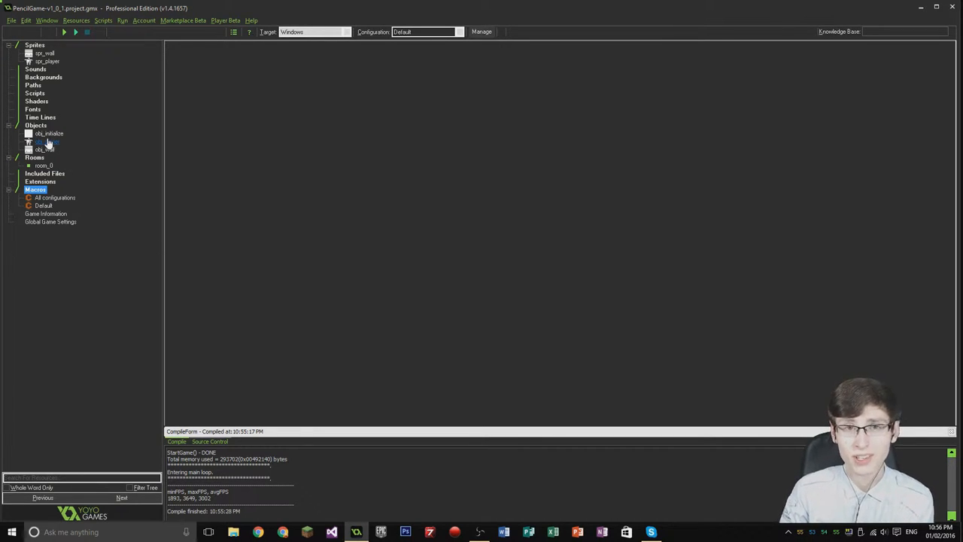
pyautogui.click(47, 134)
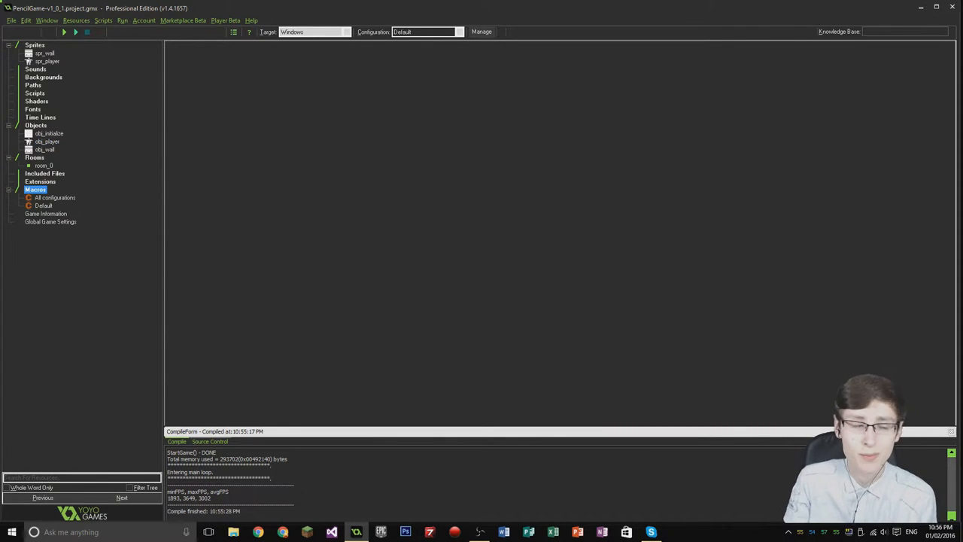
pyautogui.click(48, 142)
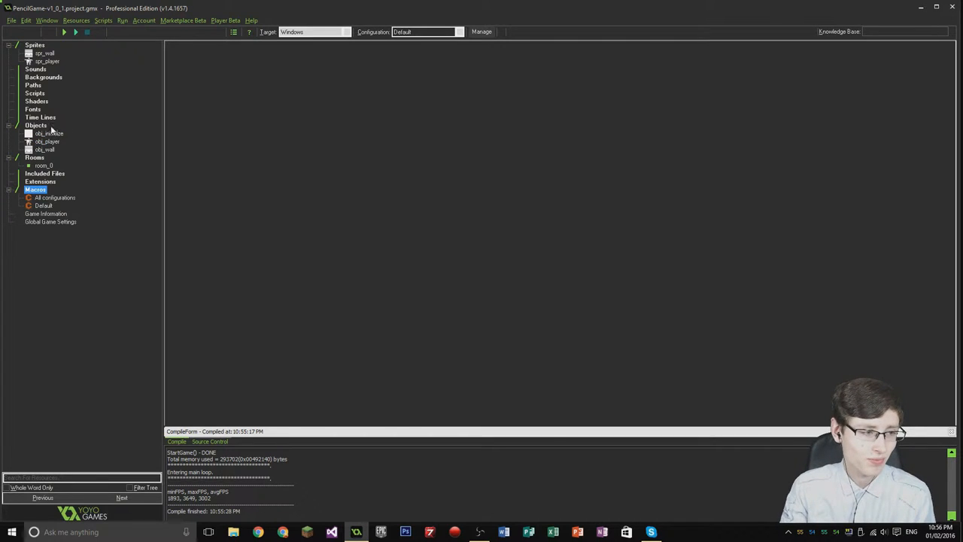
pyautogui.click(45, 133)
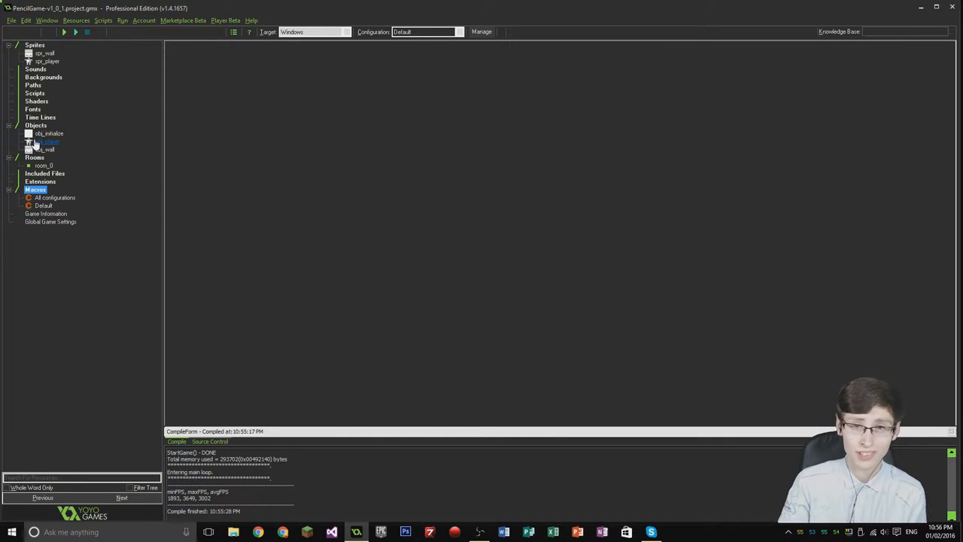
pyautogui.click(48, 133)
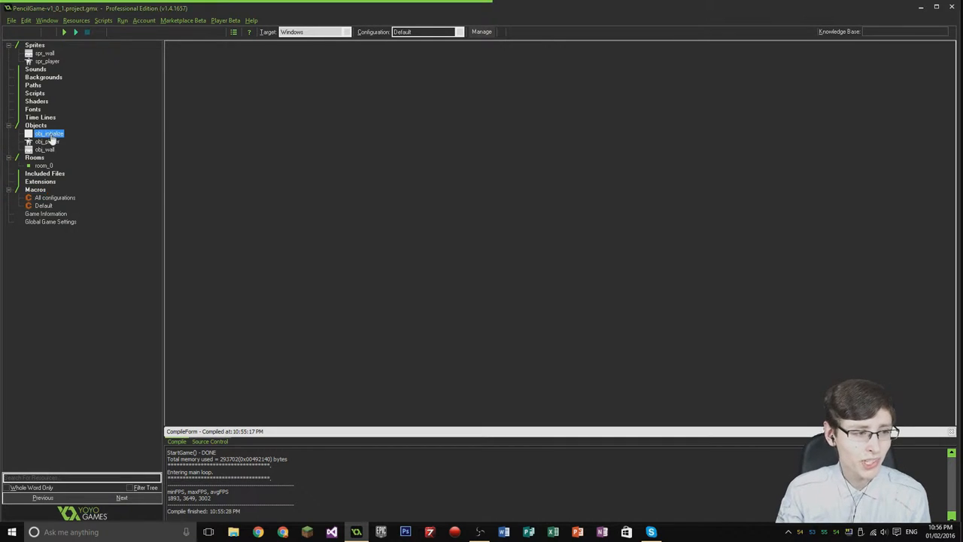
pyautogui.doubleClick(48, 134)
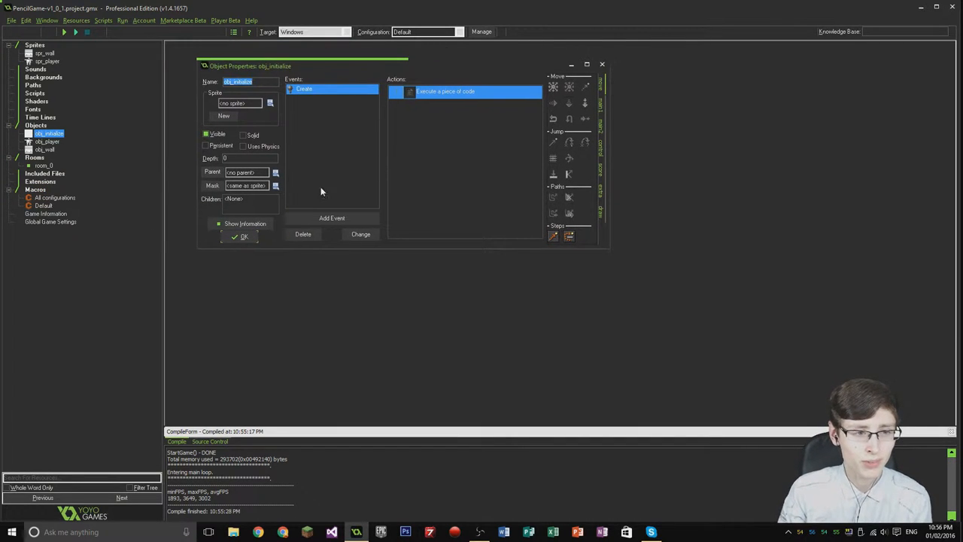
pyautogui.click(242, 236)
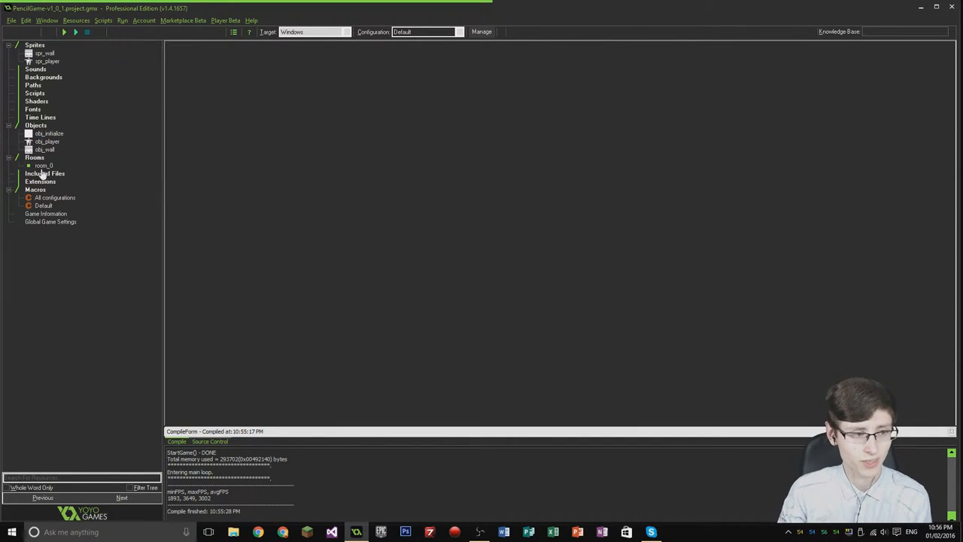
# Step: Open obj_player, dismiss obj_wall's window, and show the Step event's actions
pyautogui.doubleClick(48, 141)
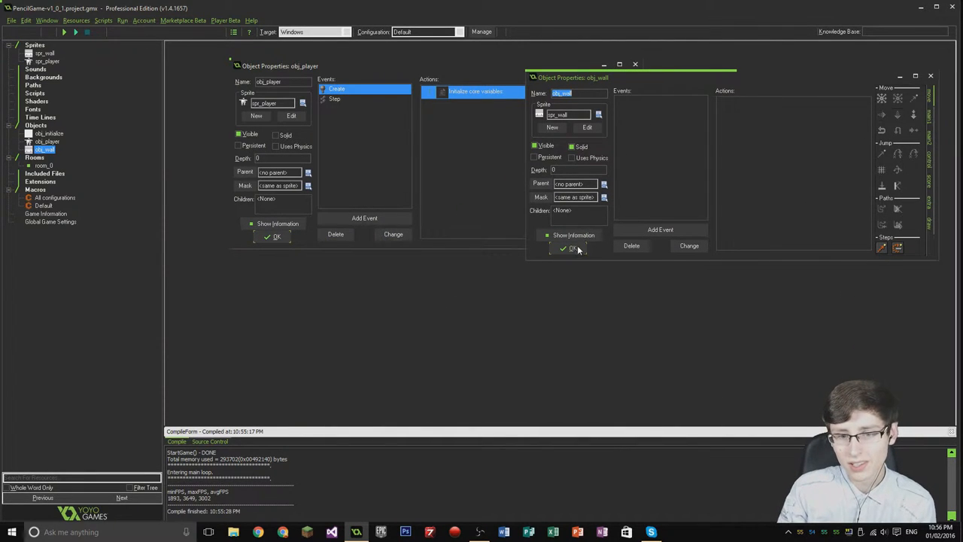
pyautogui.click(572, 247)
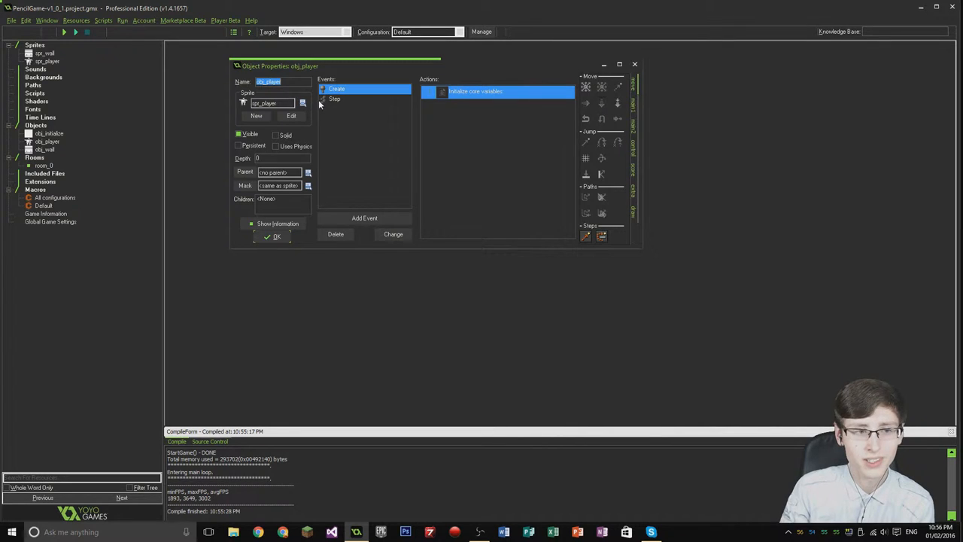
pyautogui.click(334, 98)
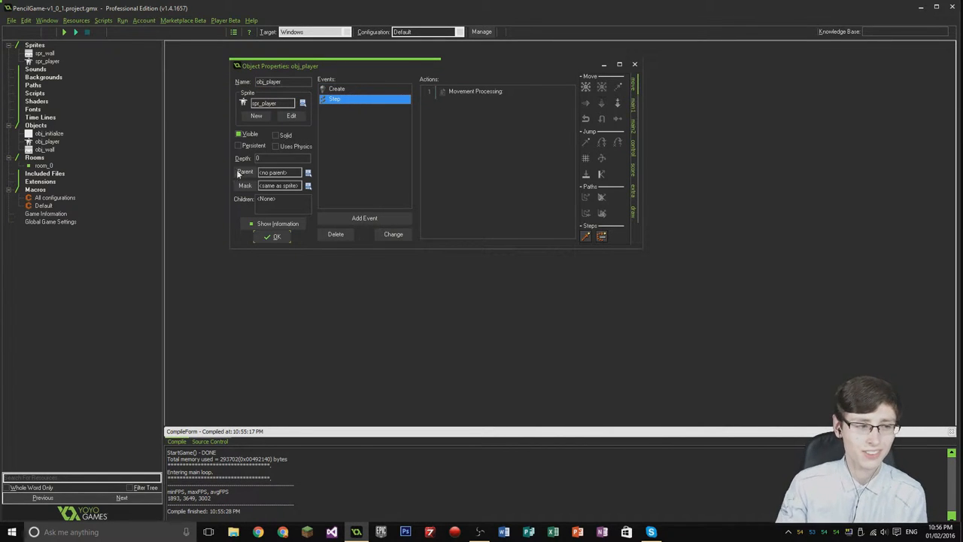
# Step: Add cju = true; under the Can Jump comment in obj_player's Create code and save
pyautogui.click(336, 88)
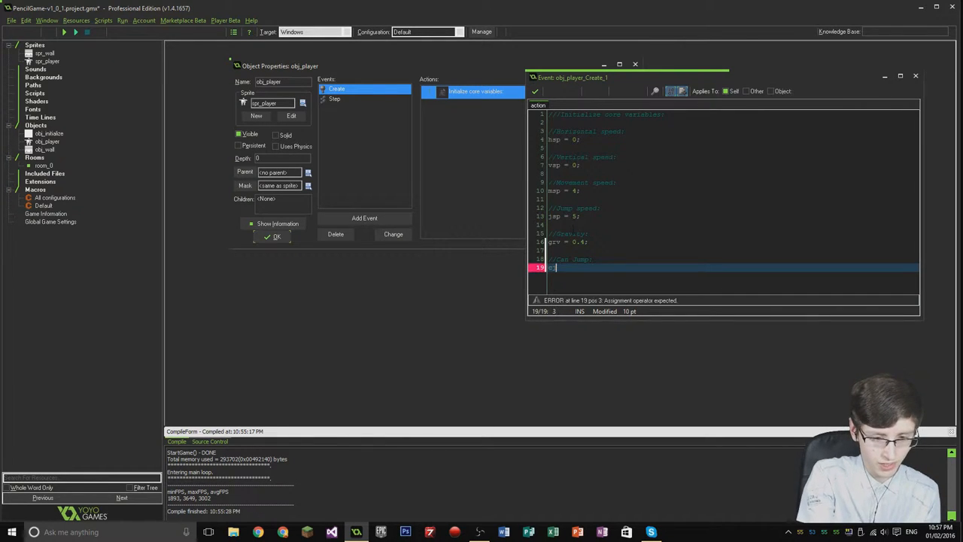
pyautogui.write('cju =')
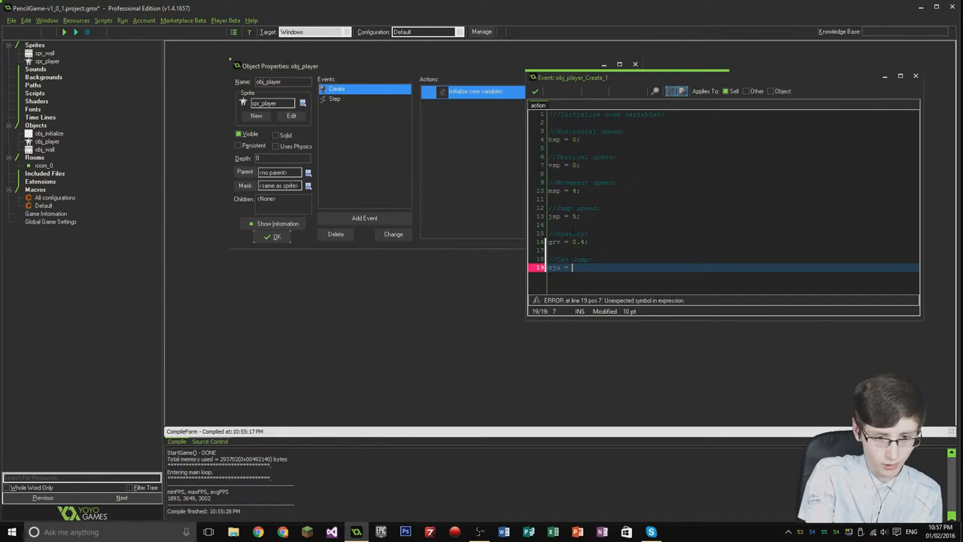
pyautogui.write('true;')
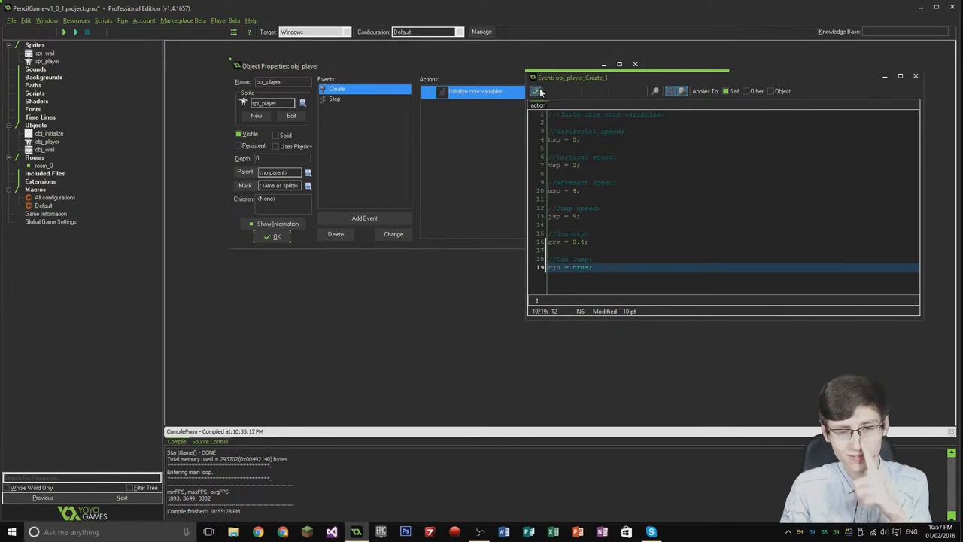
pyautogui.click(334, 98)
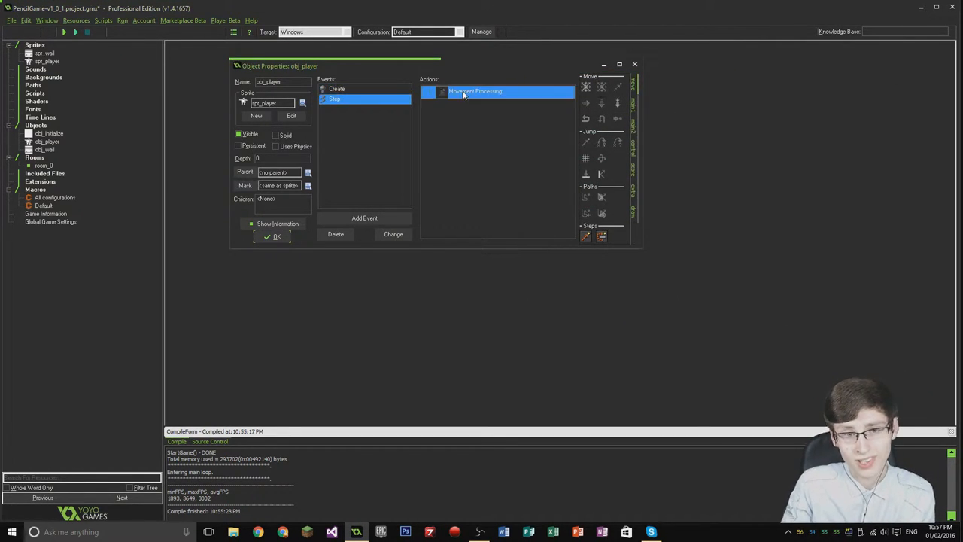
# Step: In Movement Processing code, add an Up key line starting W = keyboard_check_pressed(ord(
pyautogui.doubleClick(475, 91)
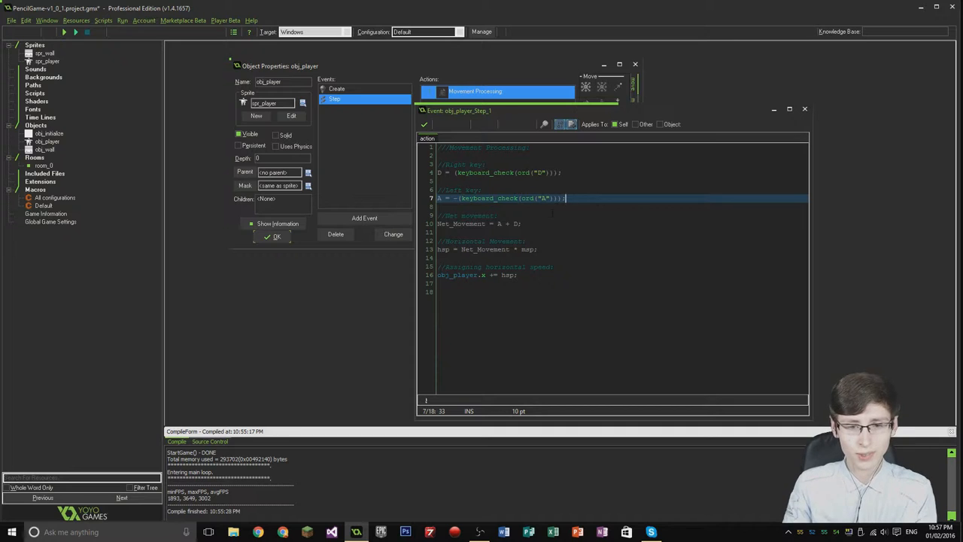
pyautogui.press('enter')
pyautogui.write('//Up key:')
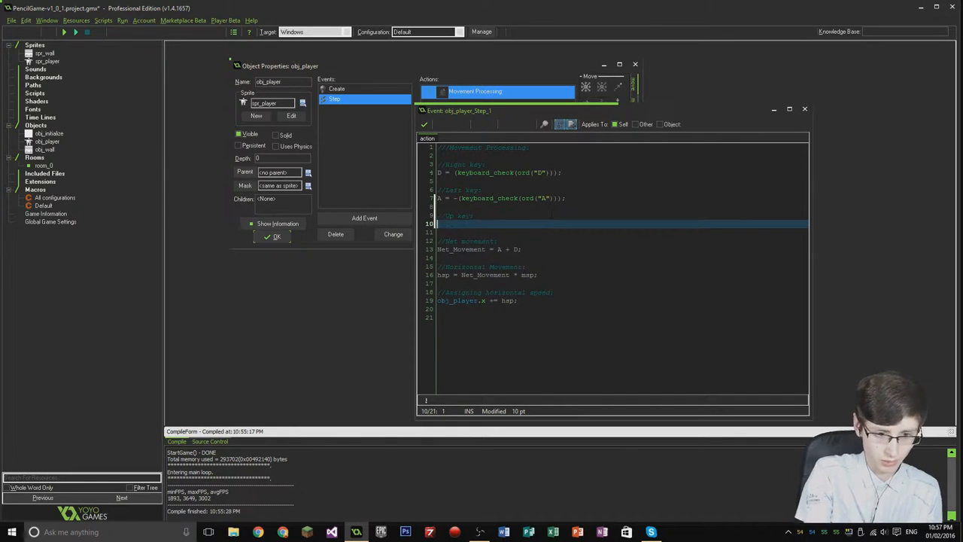
pyautogui.write('W =')
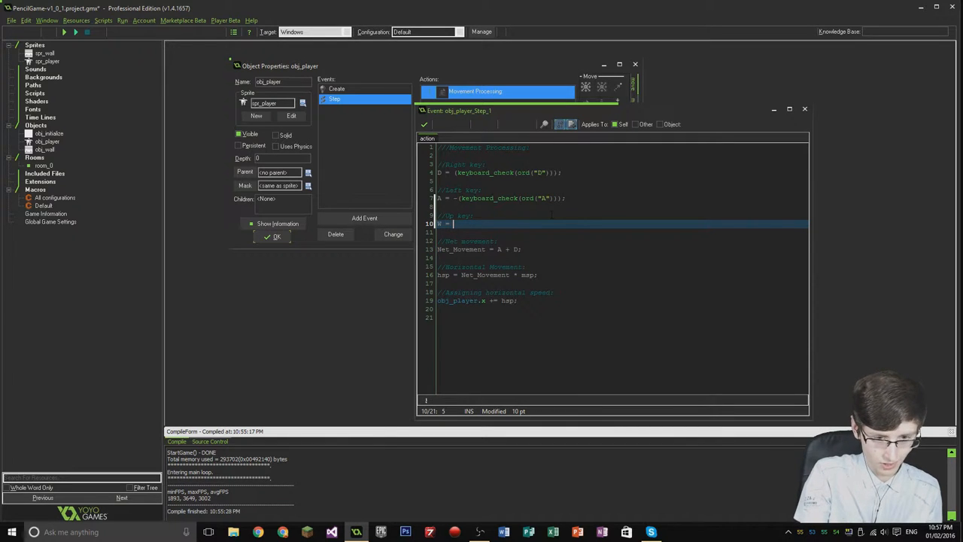
pyautogui.write('{')
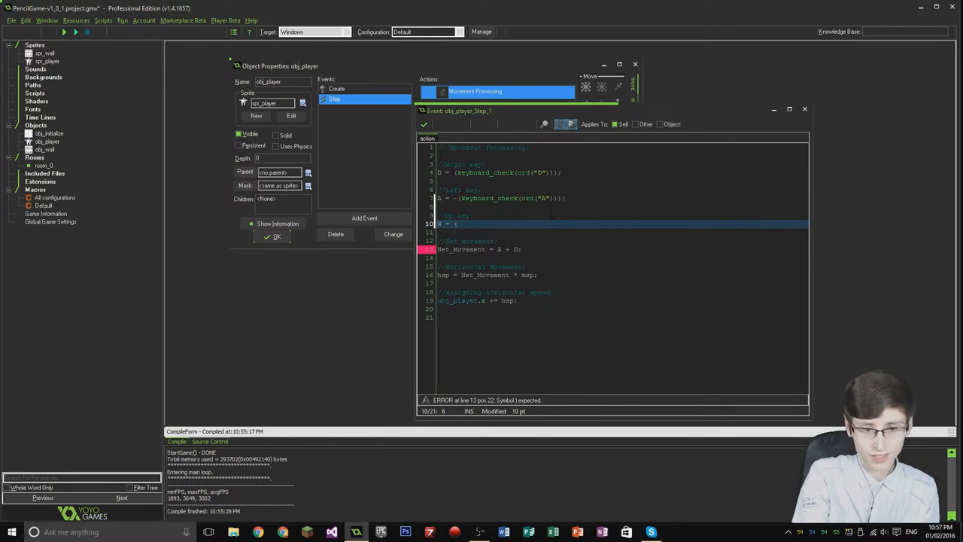
pyautogui.write('keyboard_check_pressed')
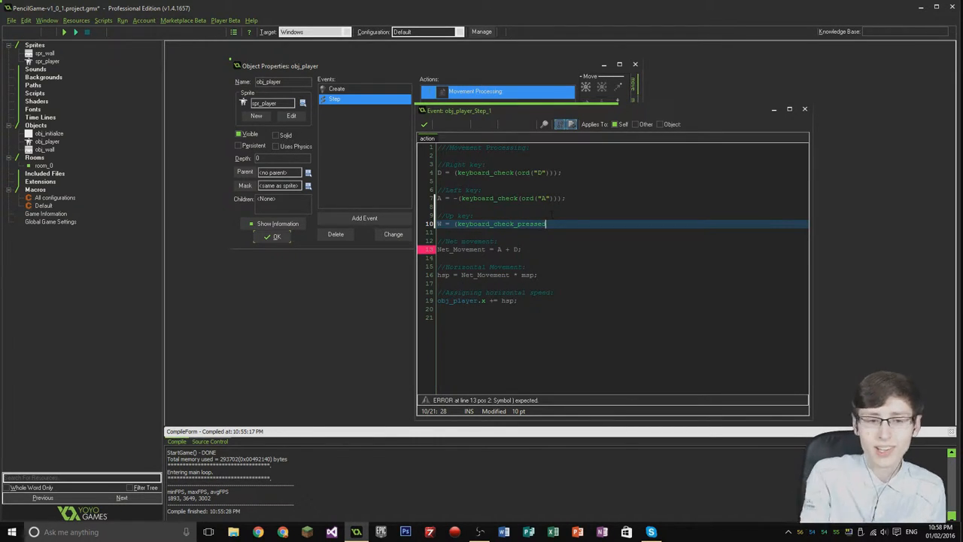
pyautogui.write('(')
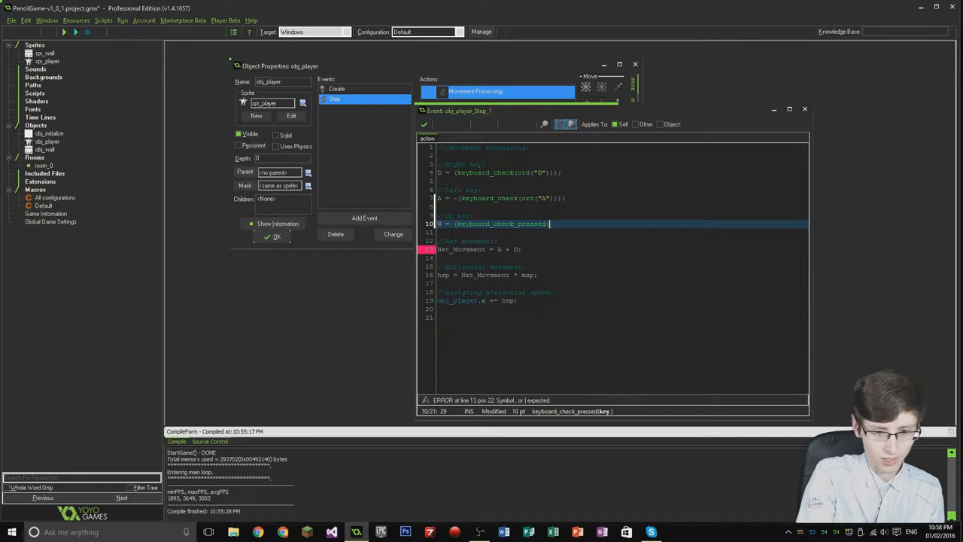
pyautogui.write('ord("W")));')
pyautogui.write('if')
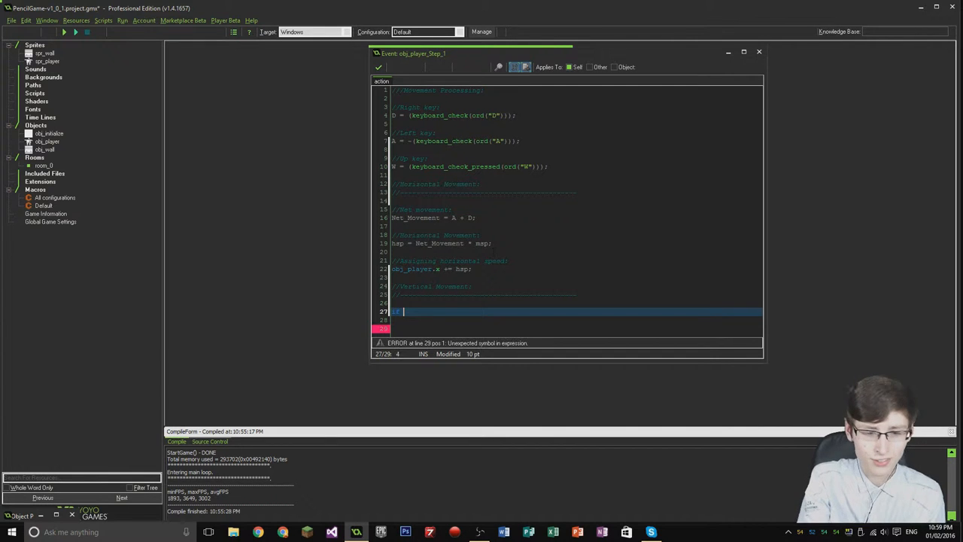
# Step: Write the W-and-cju == true jump block setting vsp = -jsp and cju = false
pyautogui.write('(W && obj_')
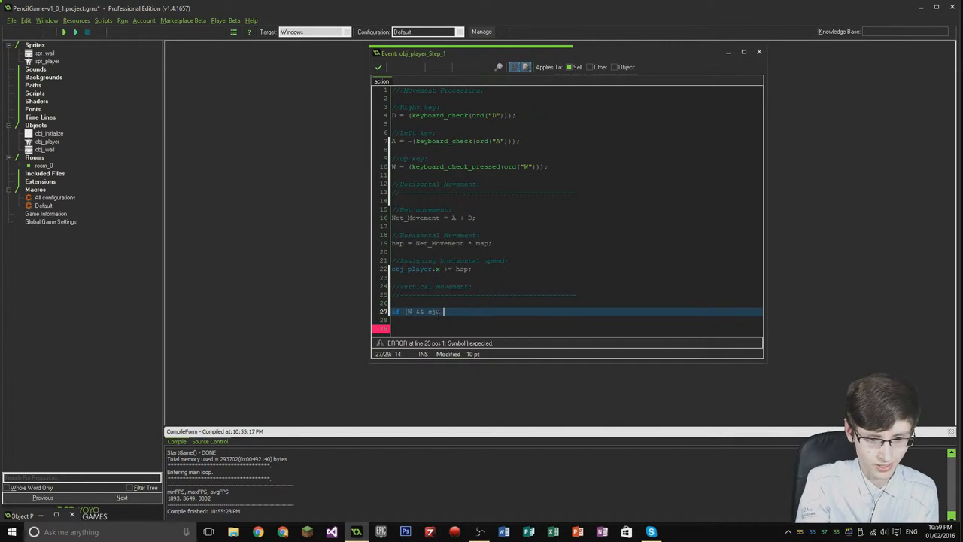
pyautogui.write('== true')
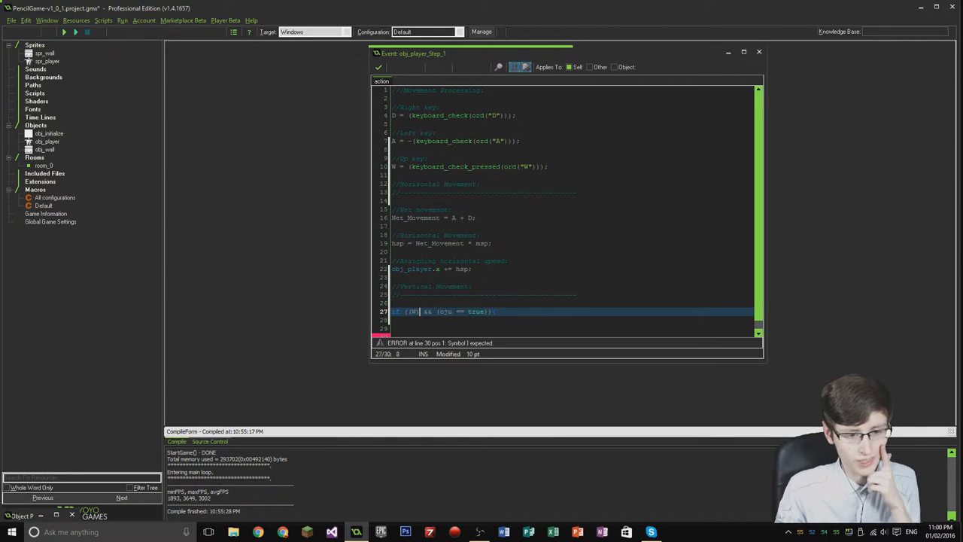
pyautogui.press('enter')
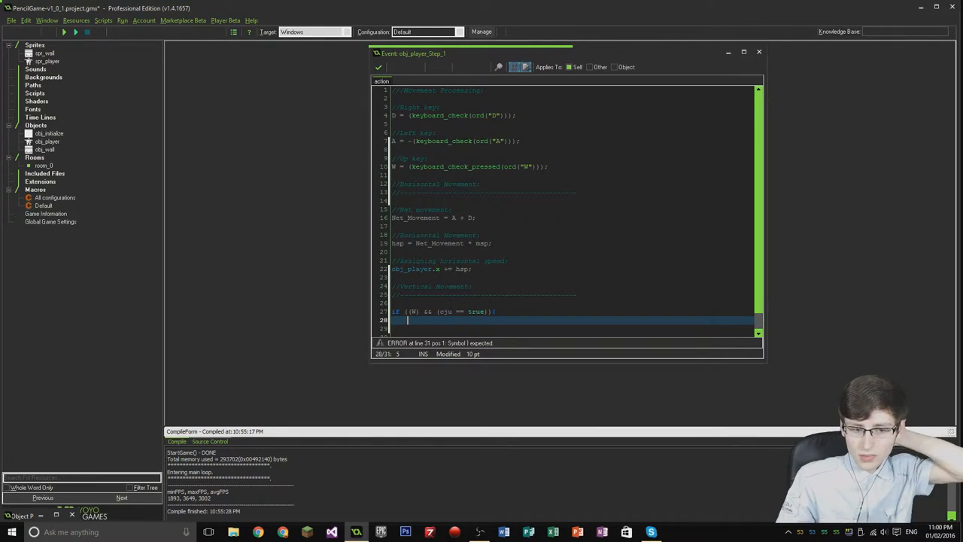
pyautogui.scroll(-3)
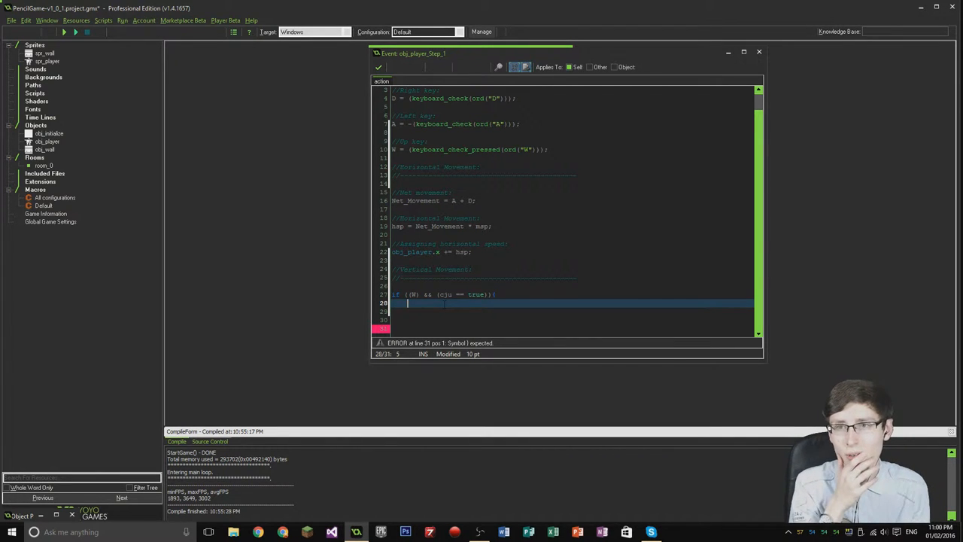
pyautogui.write('vsp')
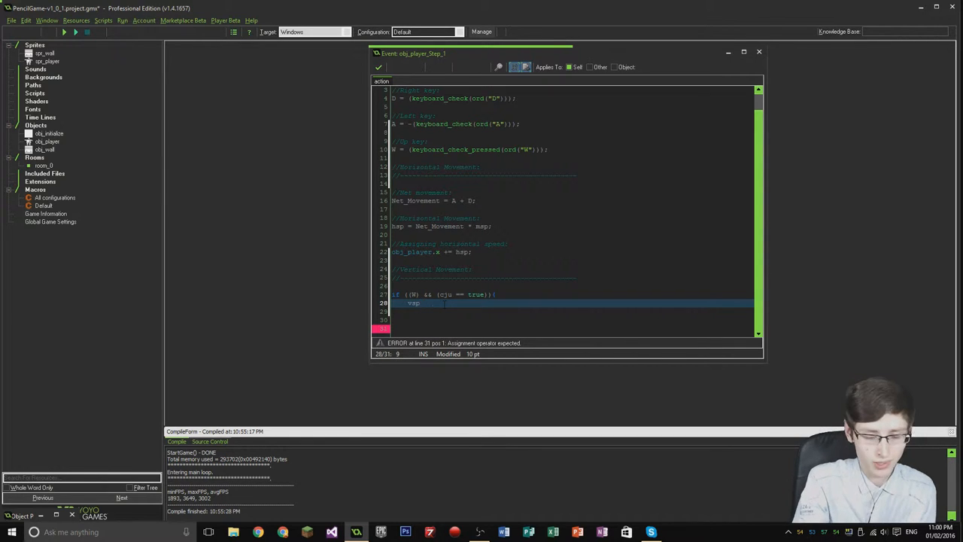
pyautogui.write('= -jsp')
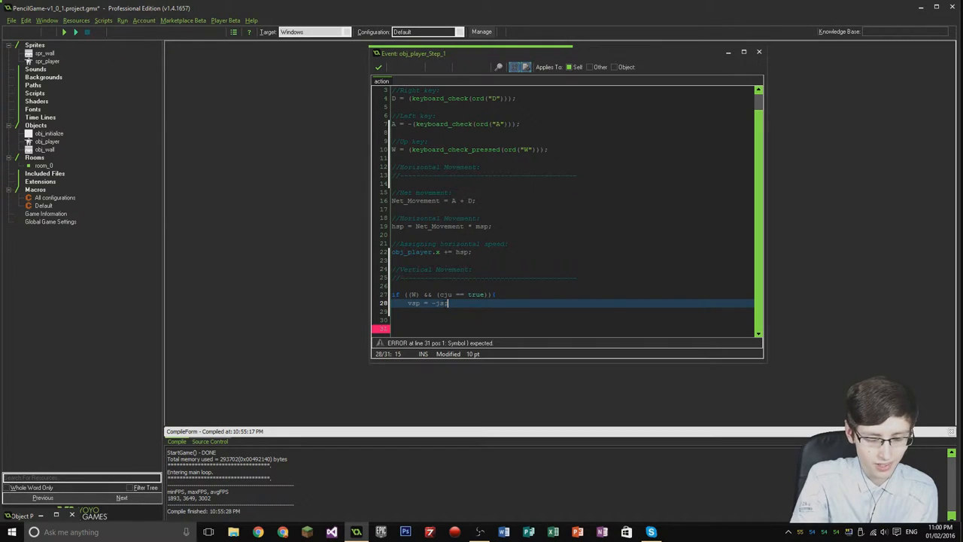
pyautogui.press('enter')
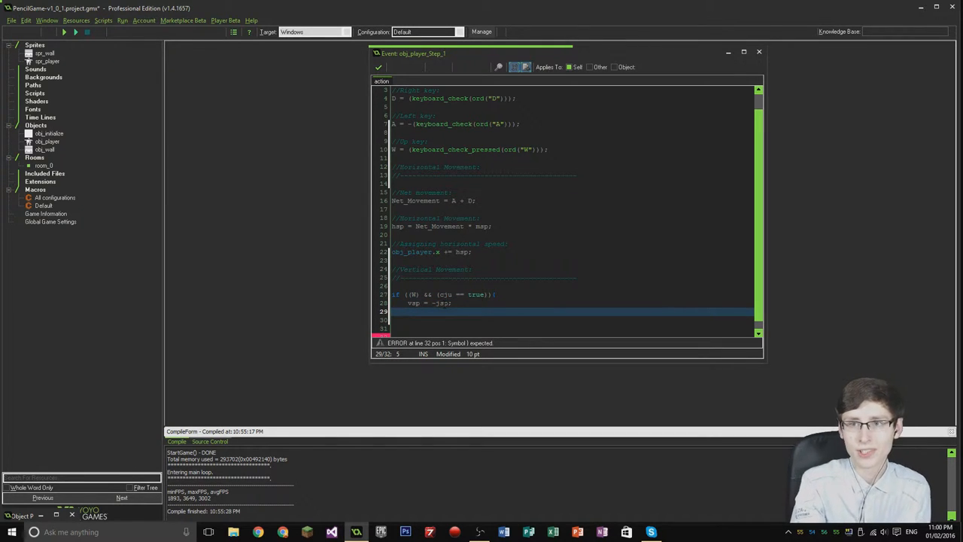
pyautogui.write('s')
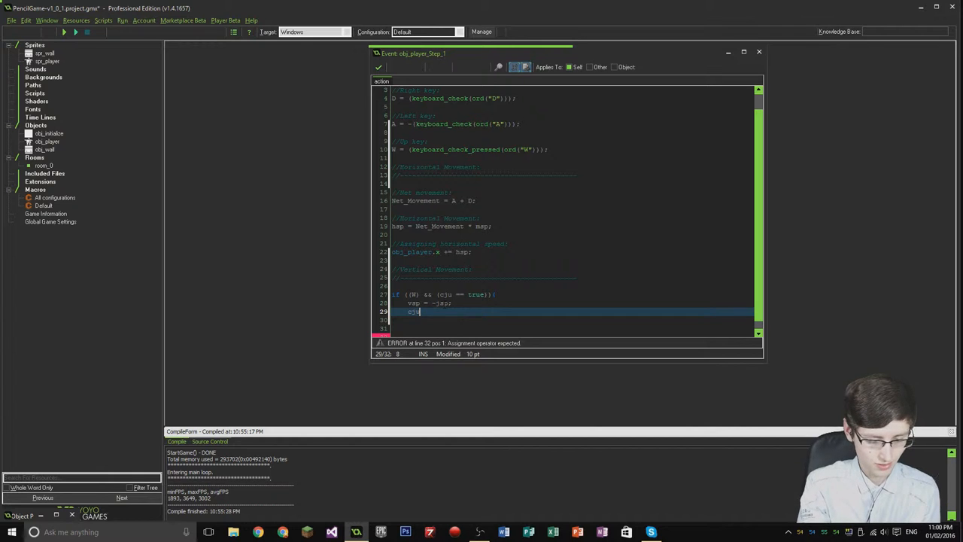
pyautogui.write('= false;')
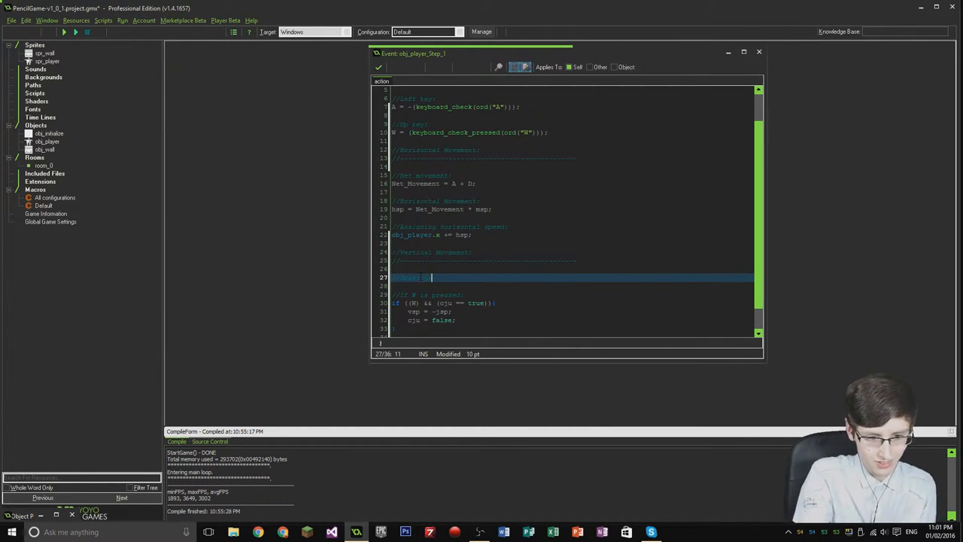
# Step: Under //Gravity, add if (vsp < 10) { vsp += grv; }
pyautogui.press('enter')
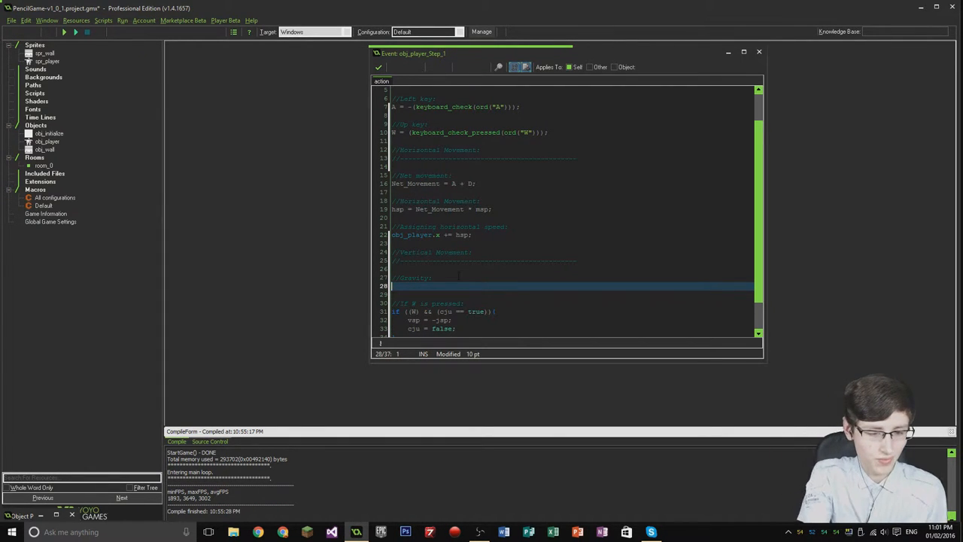
pyautogui.write('if')
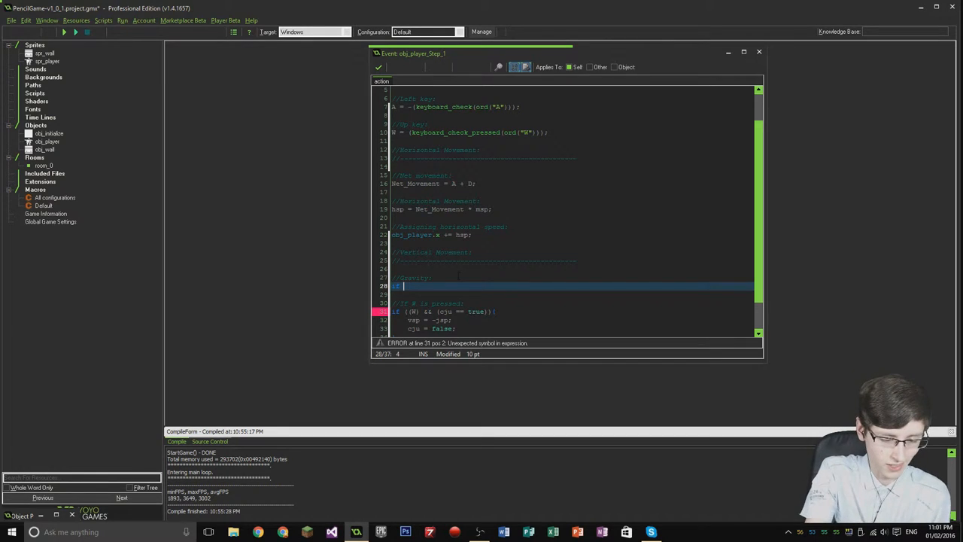
pyautogui.write('(vsp')
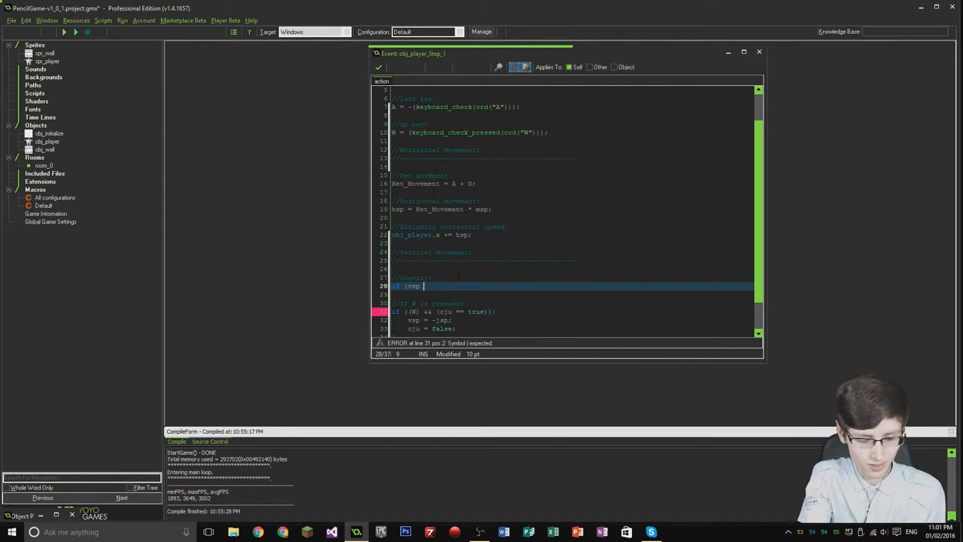
pyautogui.write('<')
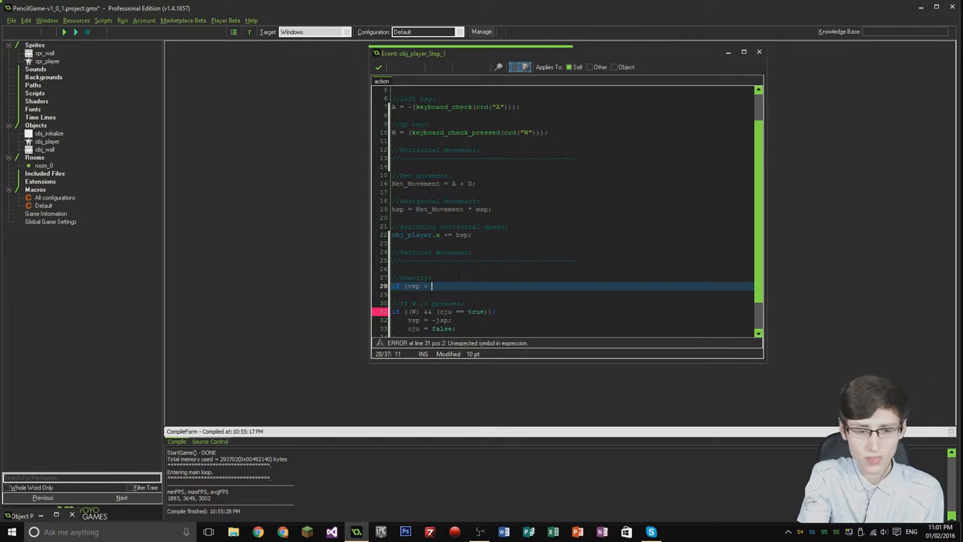
pyautogui.write('0){')
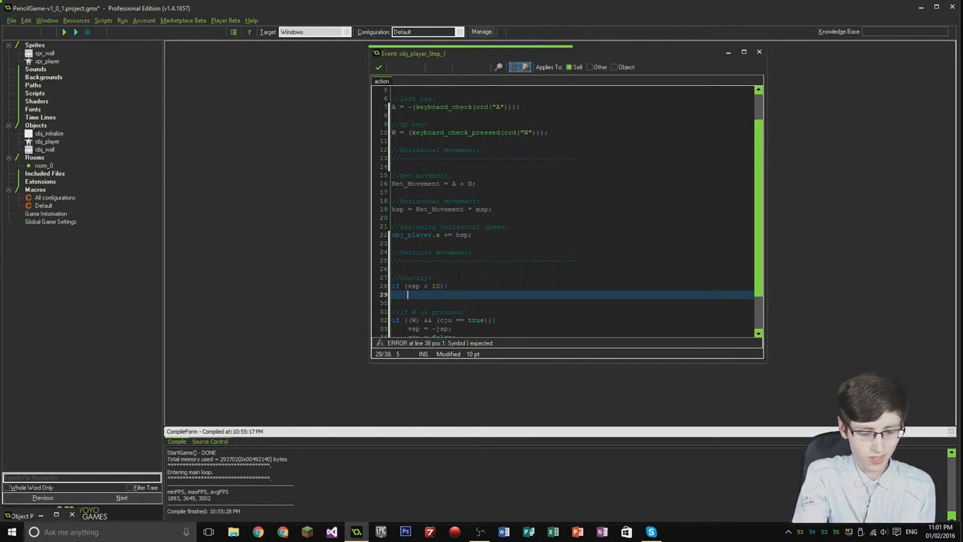
pyautogui.write('vsp +')
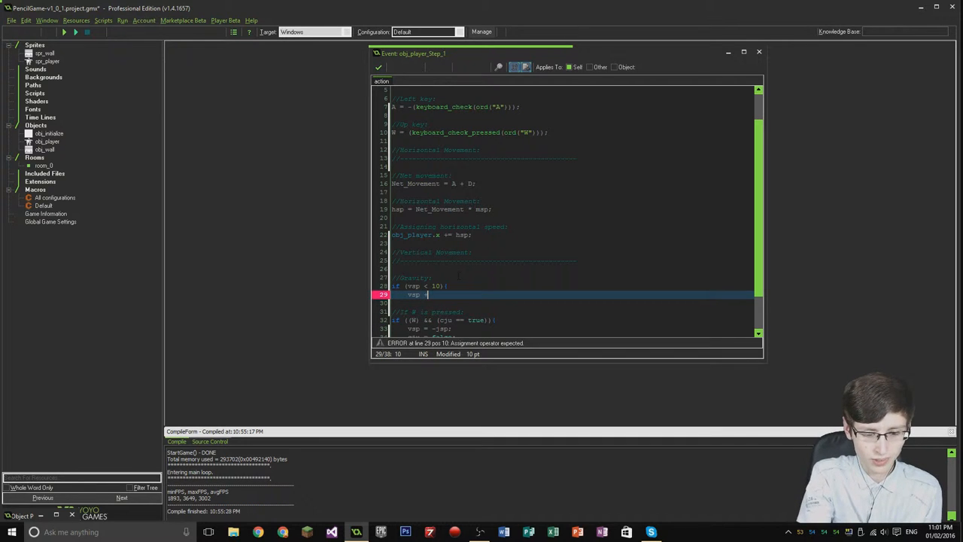
pyautogui.write('=')
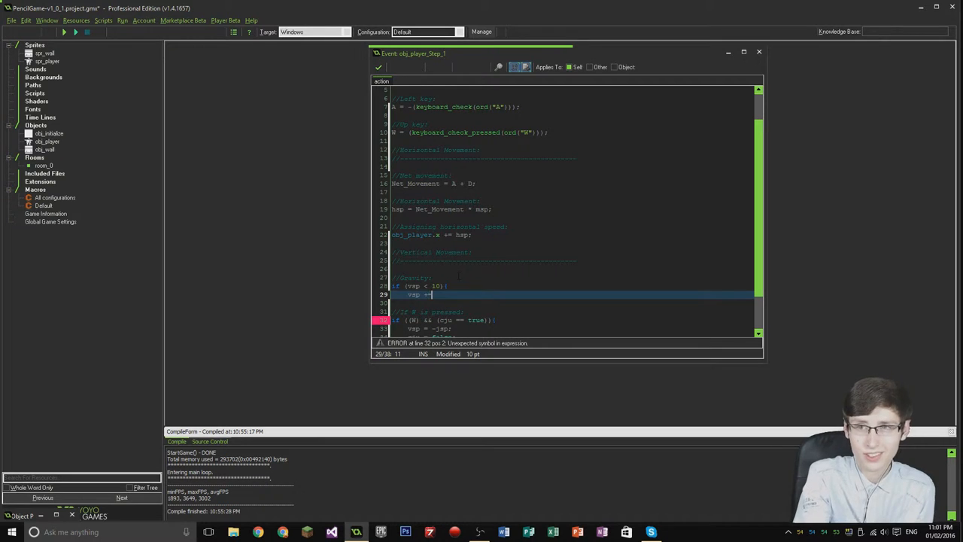
pyautogui.write('grv')
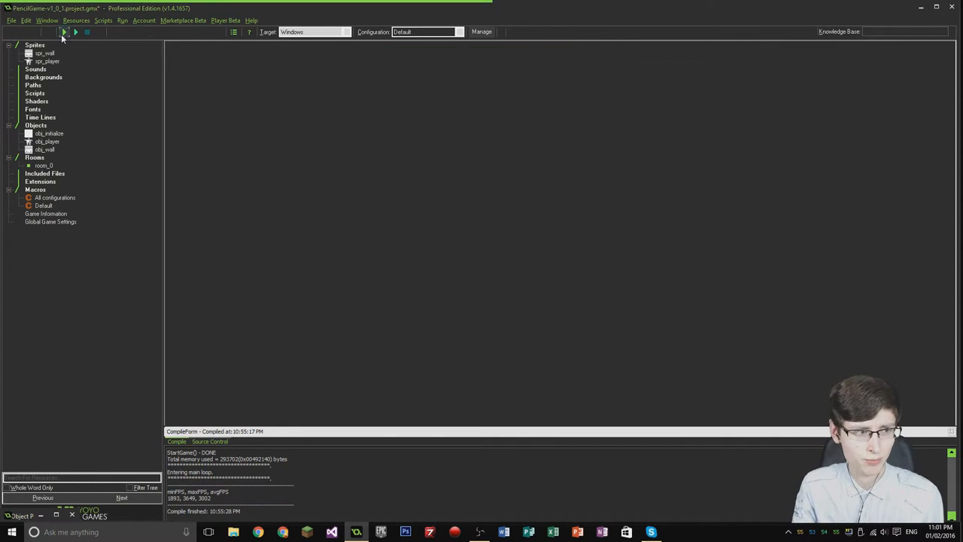
# Step: Run the game to test the updated movement code
pyautogui.click(64, 32)
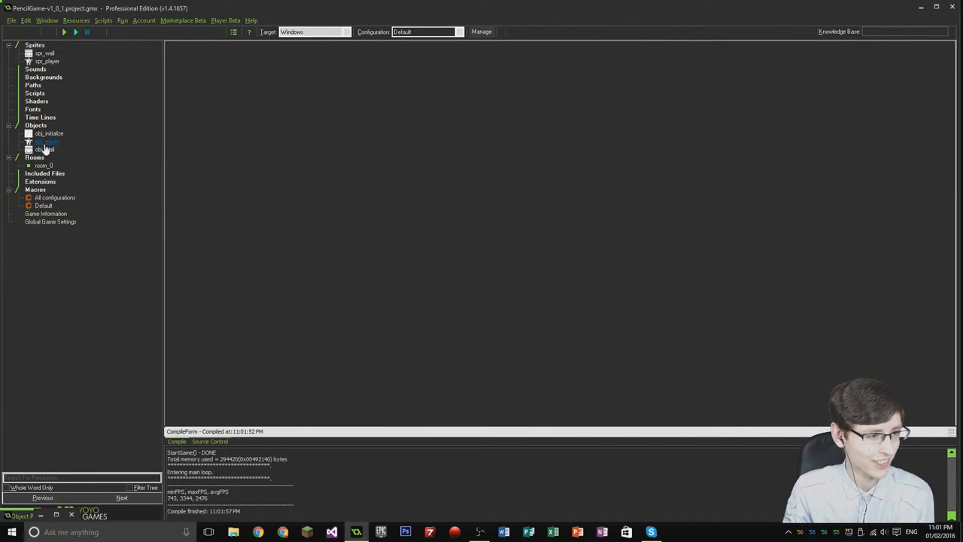
# Step: Reopen obj_player's Movement Processing code and add obj_player.y += vsp
pyautogui.doubleClick(46, 142)
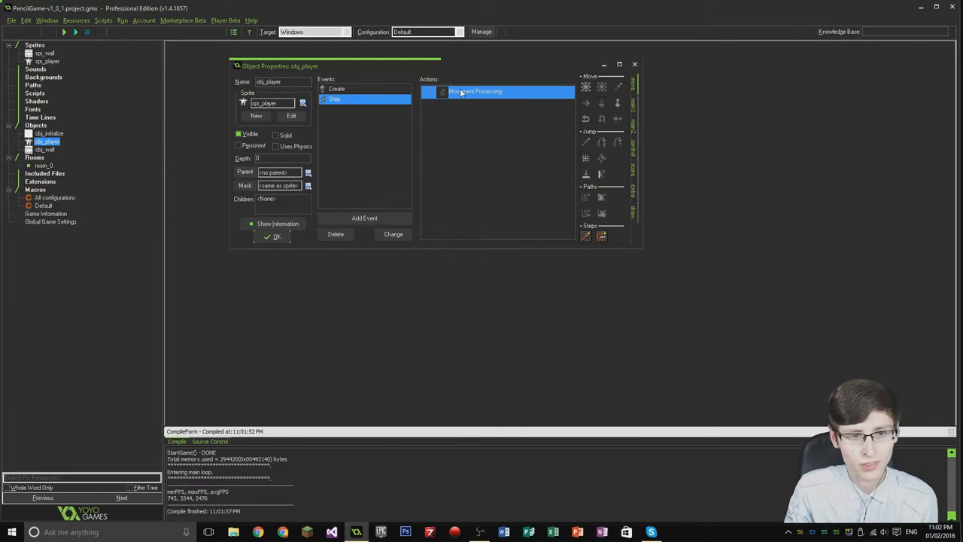
pyautogui.doubleClick(496, 91)
pyautogui.write('obj_player')
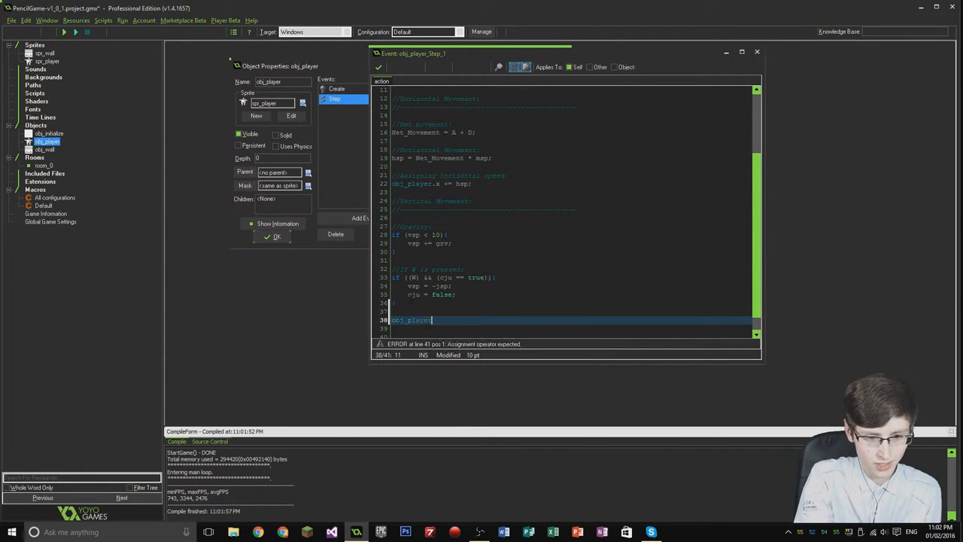
pyautogui.write('.y')
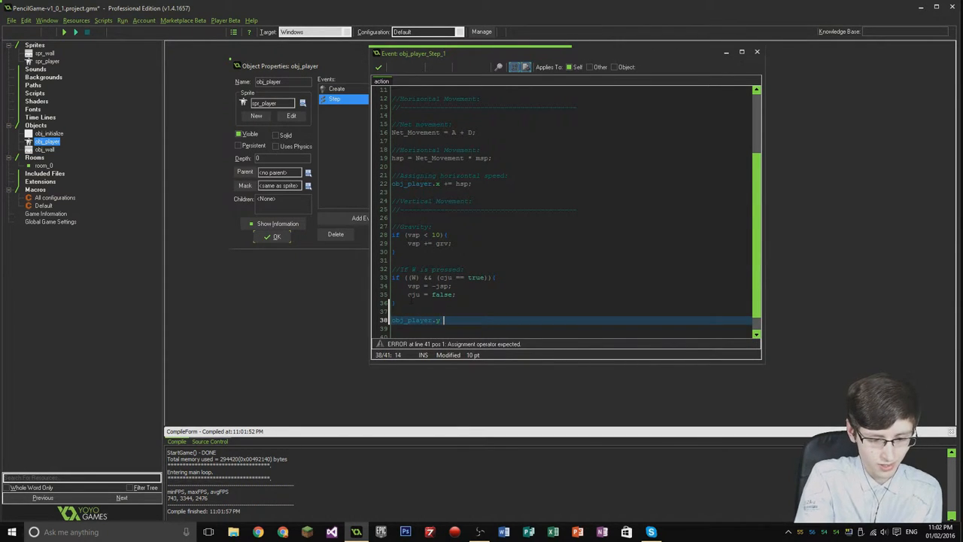
pyautogui.write('+= vsp;')
pyautogui.write('if')
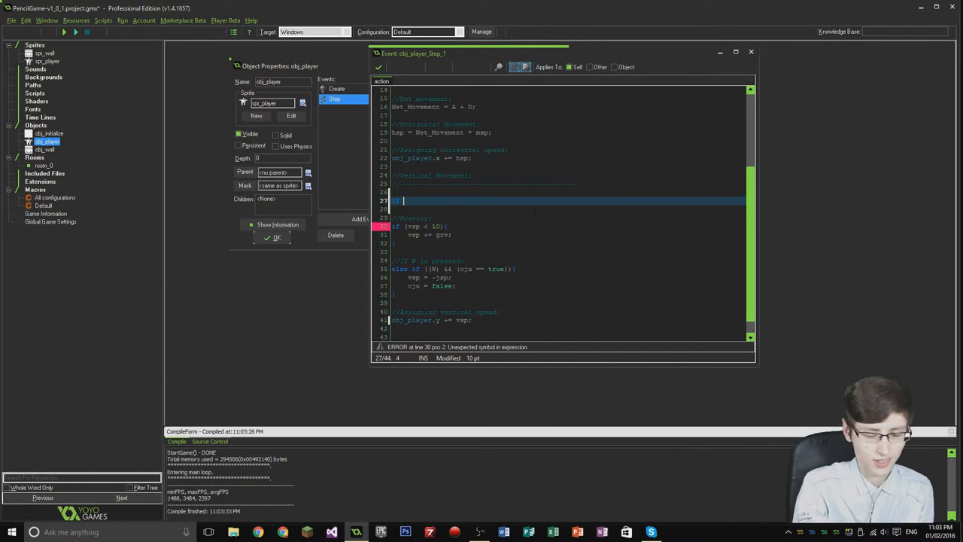
# Step: Edit the partial if (place_meeting( line under Vertical Movement
pyautogui.write('(place_')
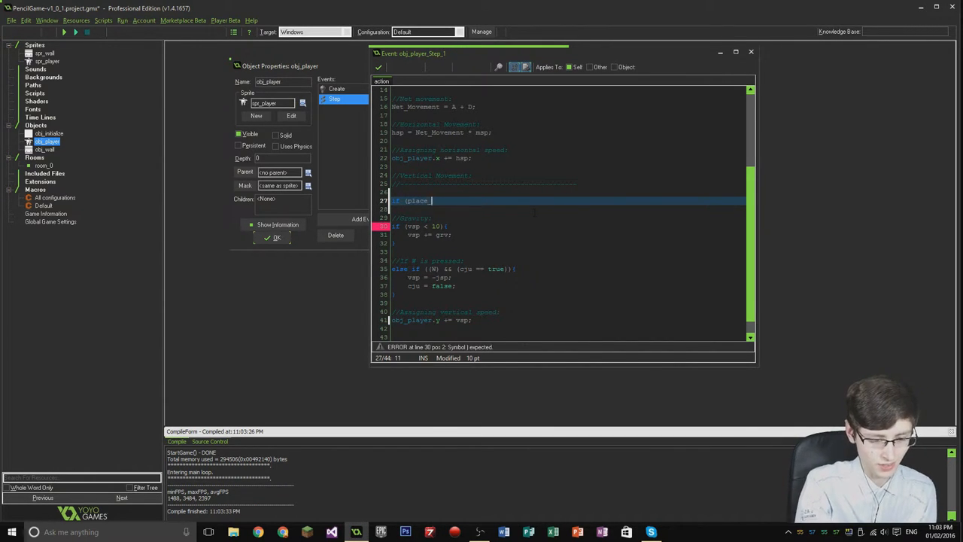
pyautogui.write('meeting')
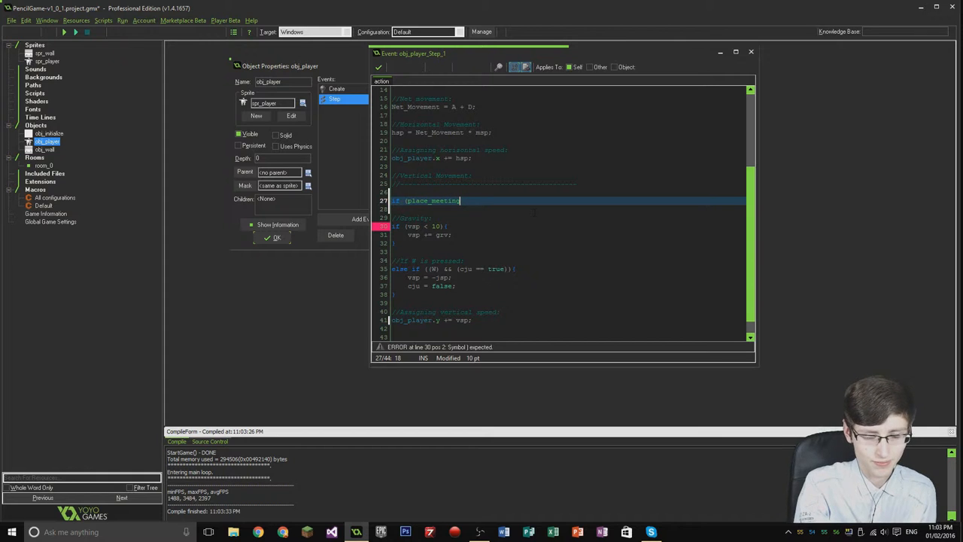
pyautogui.write('(')
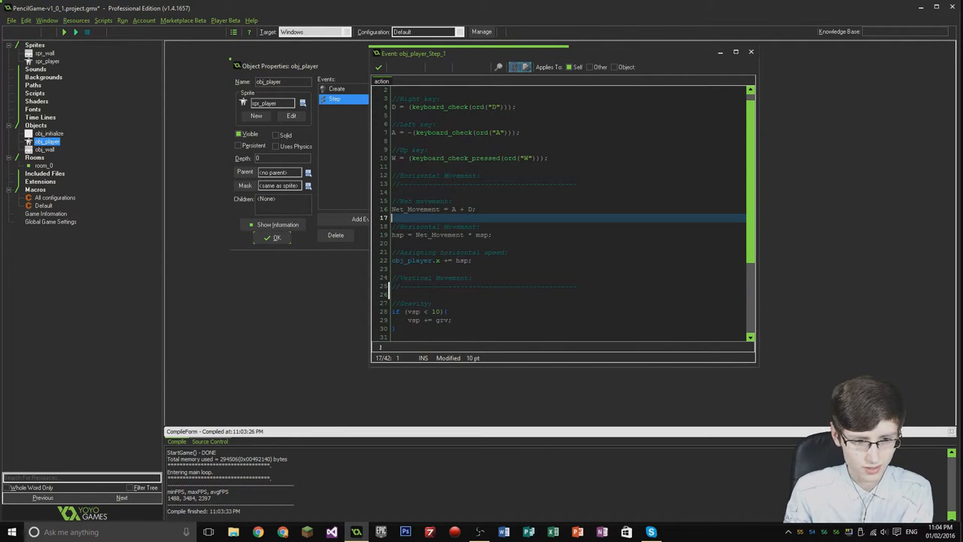
# Step: Add a //Horizontal Collision: comment and if (place_meeting(x+hsp,y,obj_player) below Net_Movement
pyautogui.write('if (place_meeting(')
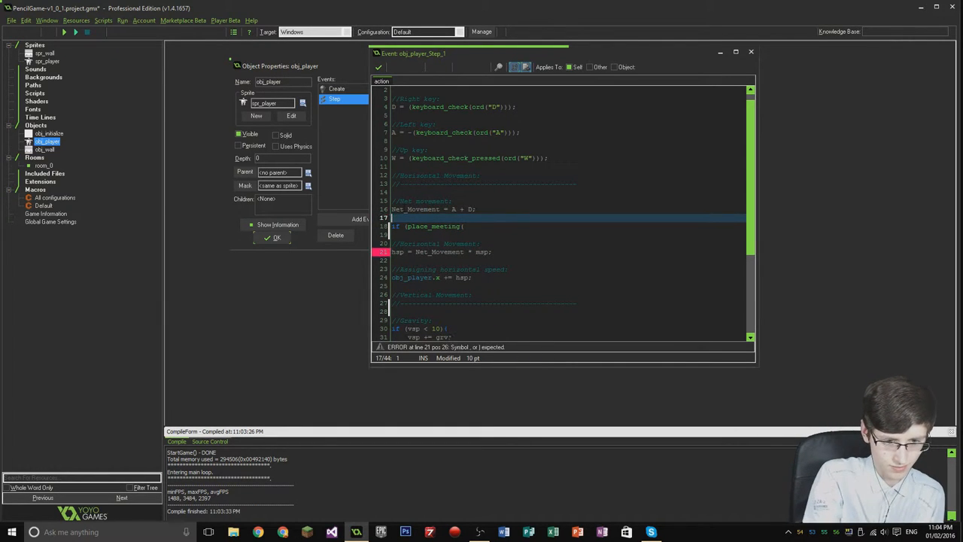
pyautogui.press('Enter')
pyautogui.write('//Horizontal Collision:')
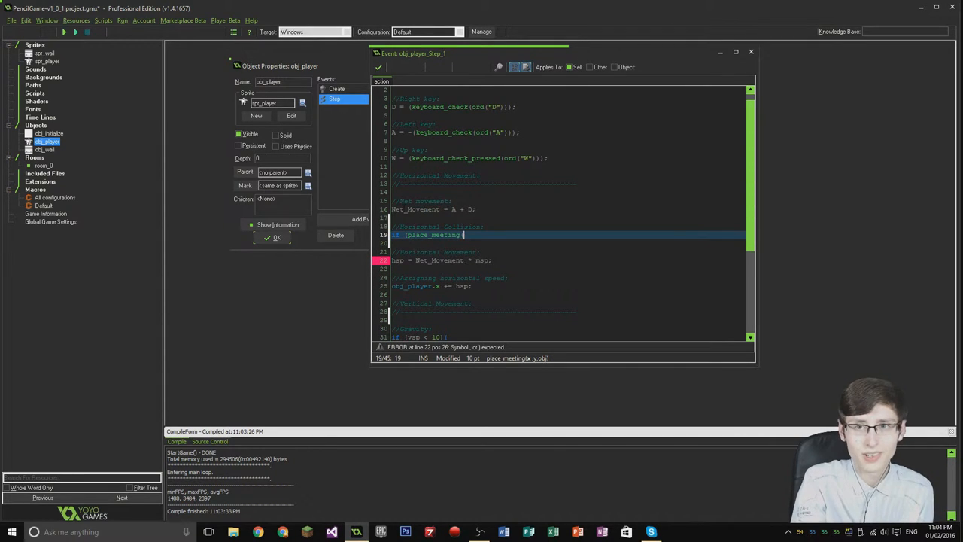
pyautogui.write('x+')
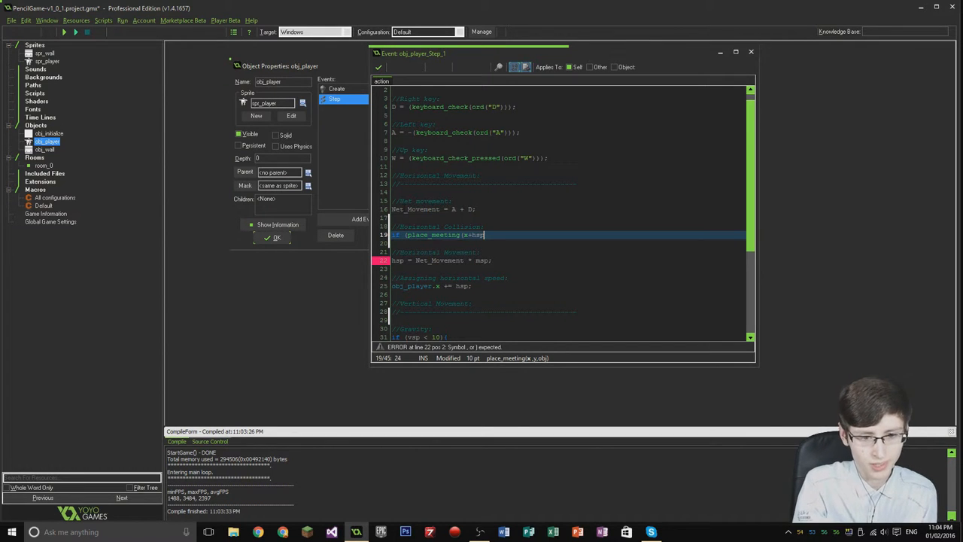
pyautogui.write('hsp')
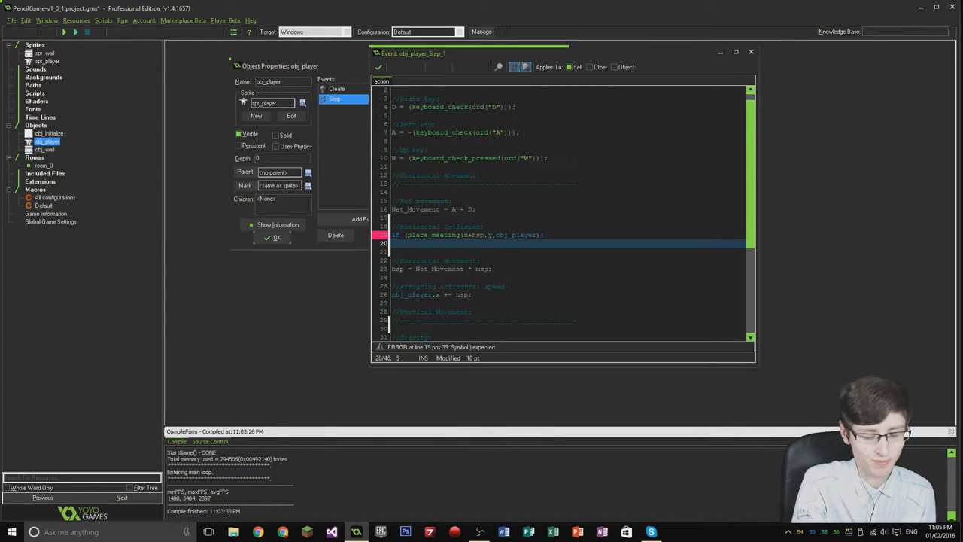
# Step: Inside the collision if, type while(!place_meeting(x+sign(hsp),y,obj_player))
pyautogui.write('while')
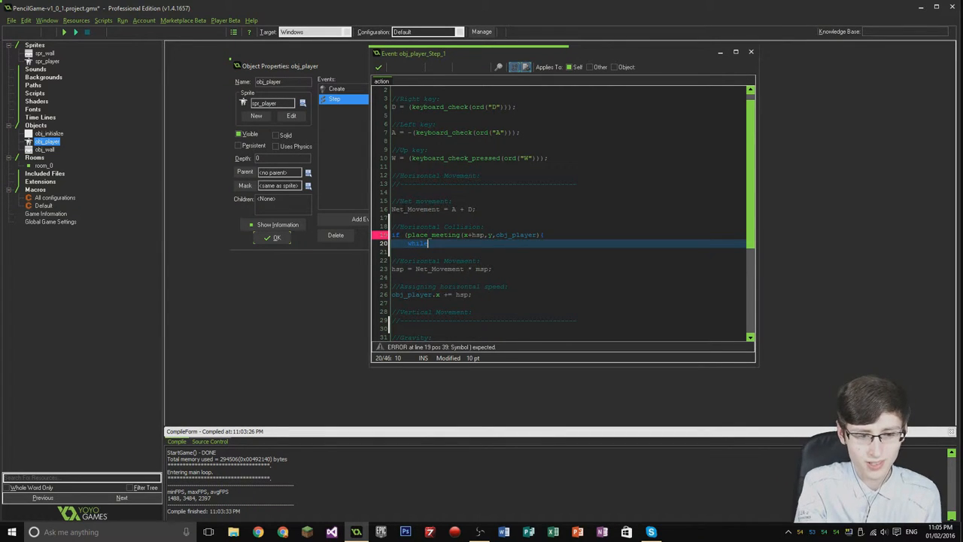
pyautogui.write('(')
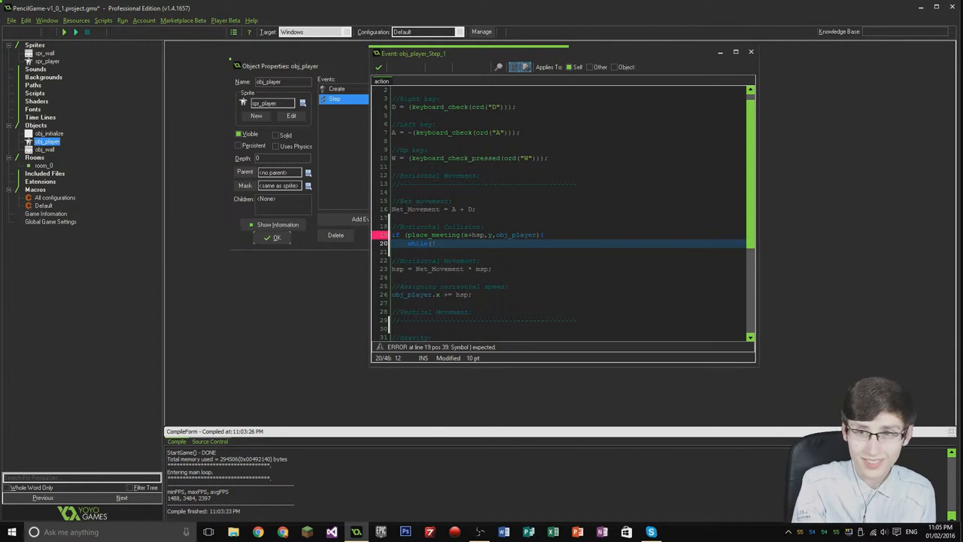
pyautogui.write('!place)')
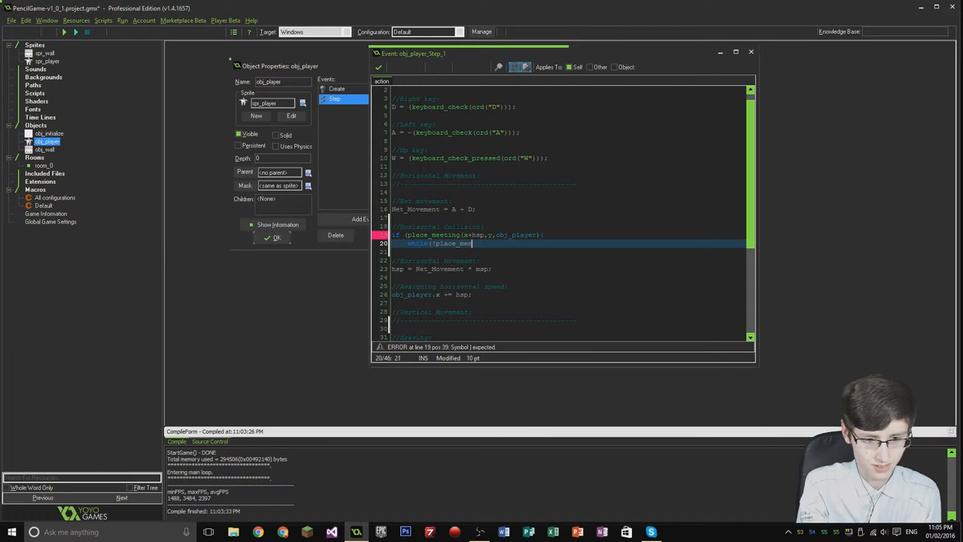
pyautogui.write('_meeting')
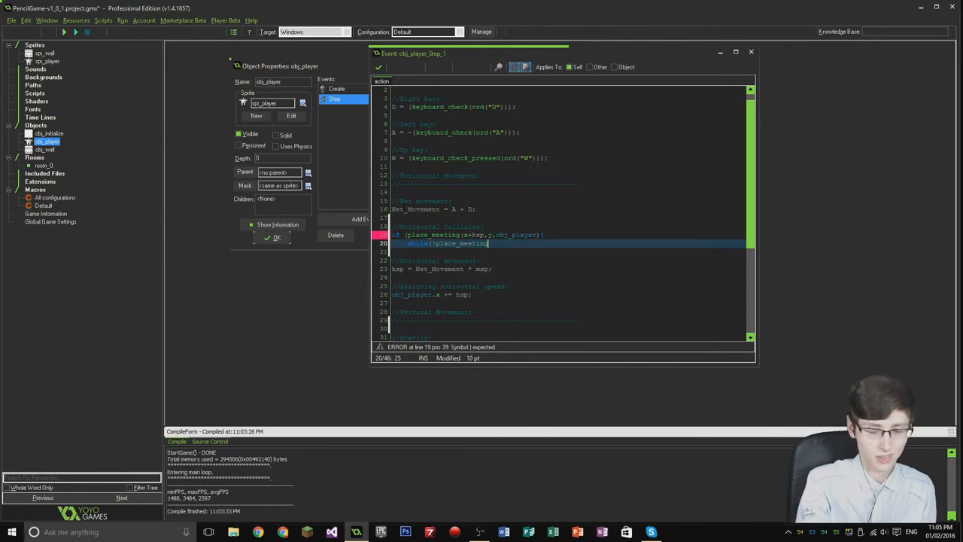
pyautogui.write('x,')
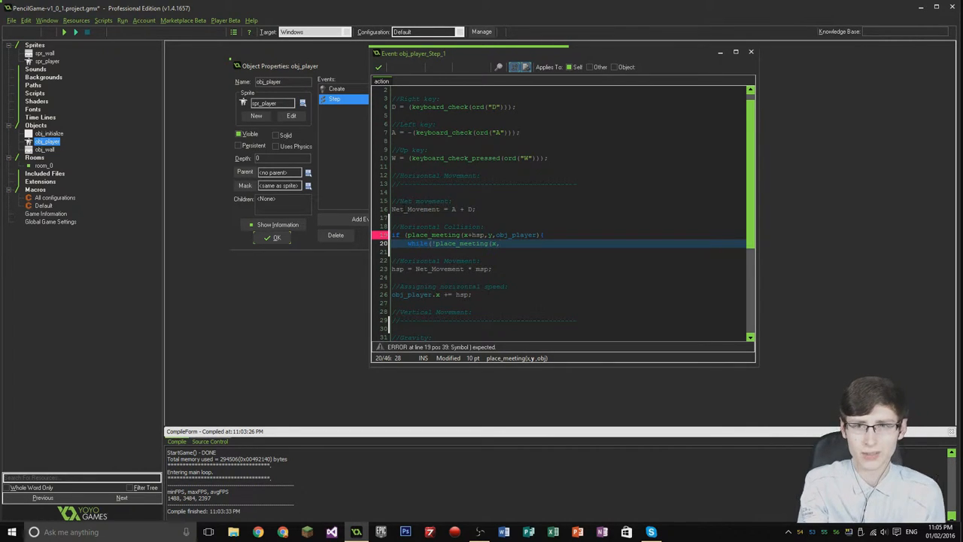
pyautogui.press('BackSpace')
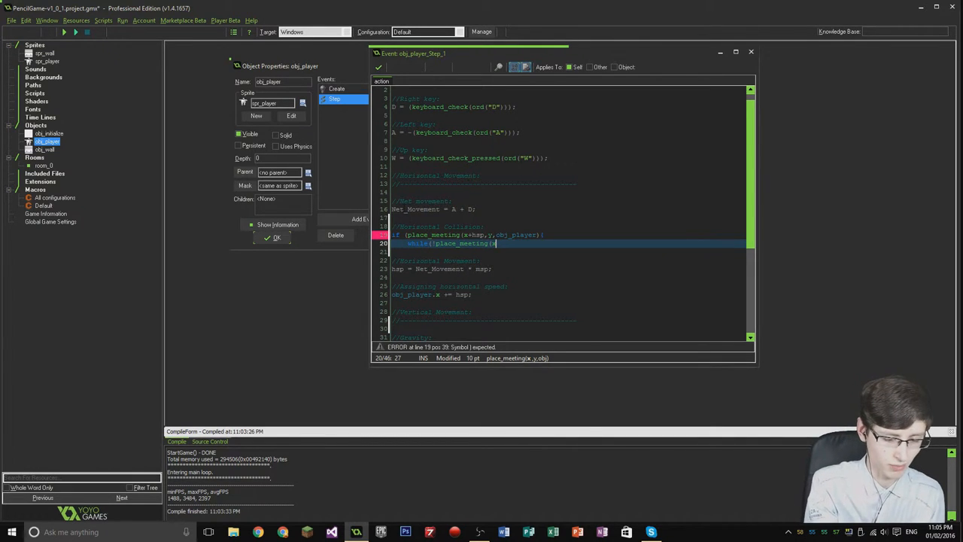
pyautogui.write('x')
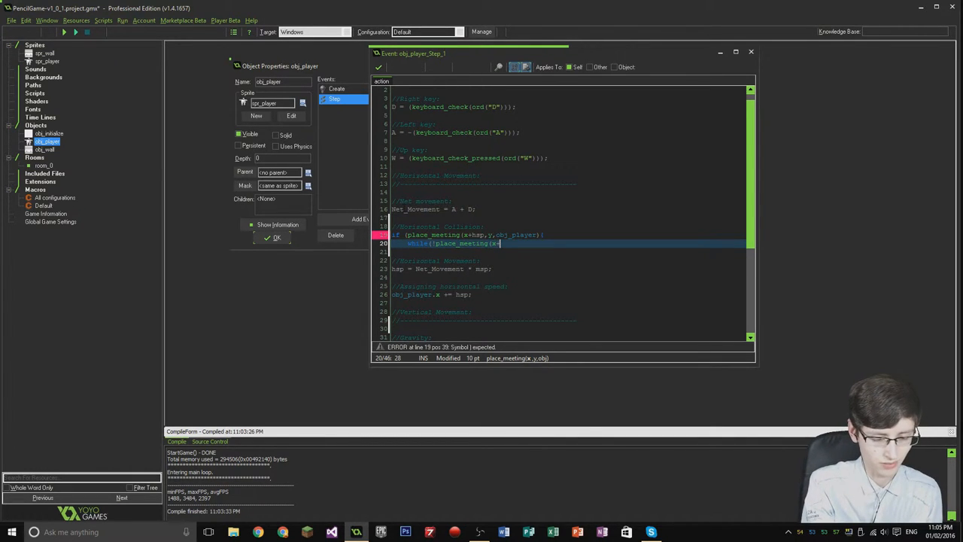
pyautogui.write('ign')
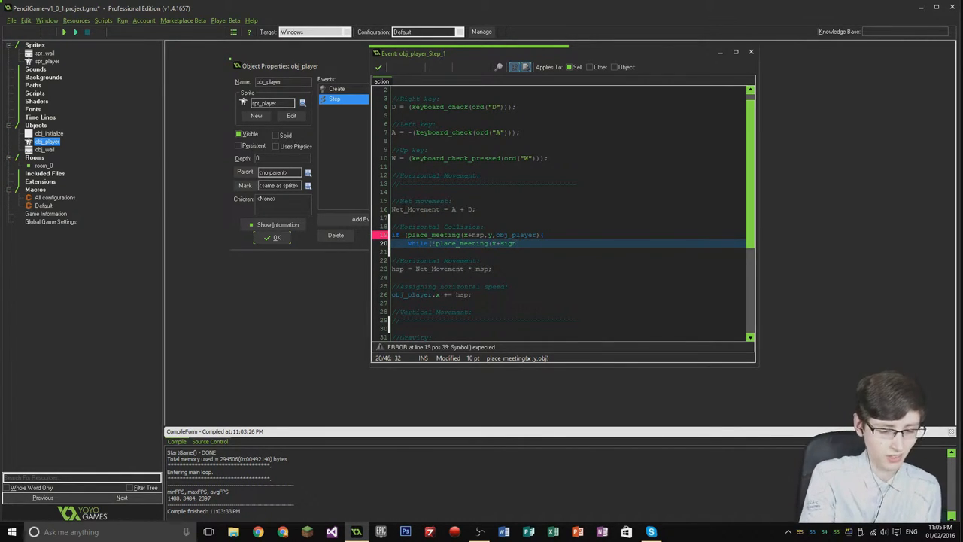
pyautogui.write('(hsp')
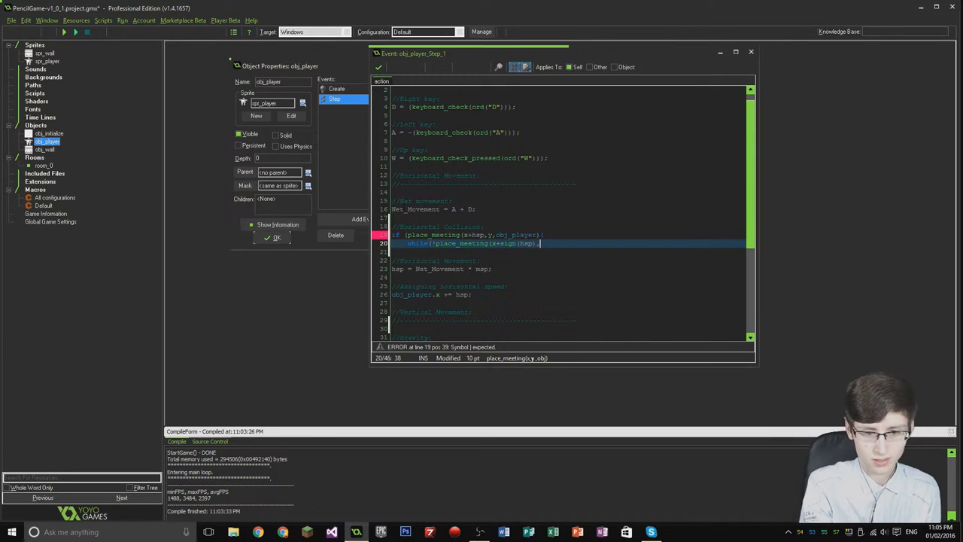
pyautogui.write(',y,')
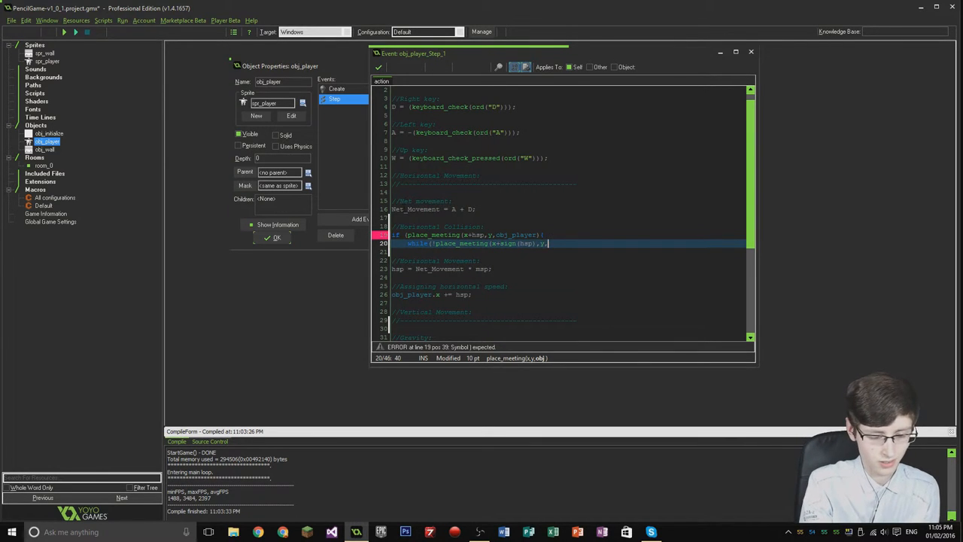
pyautogui.write('o')
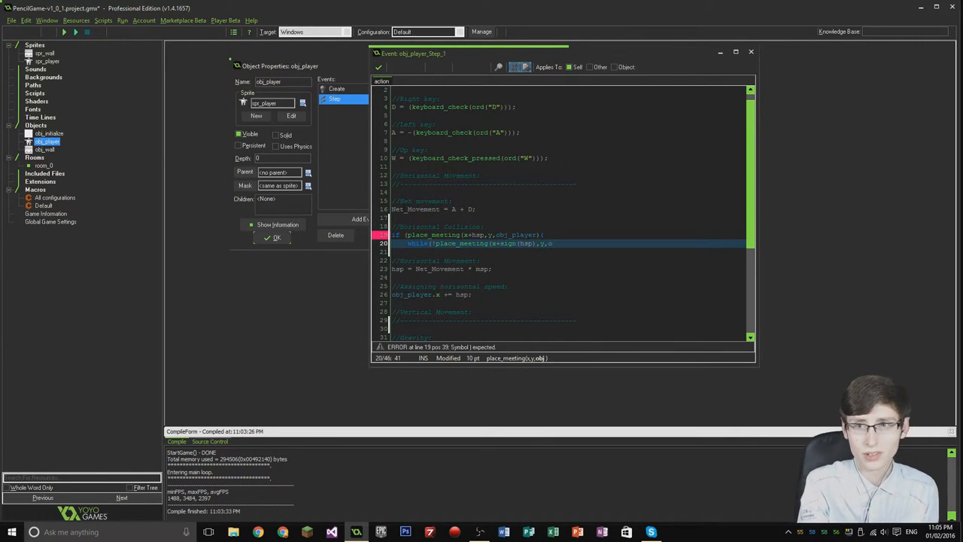
pyautogui.write('obj')
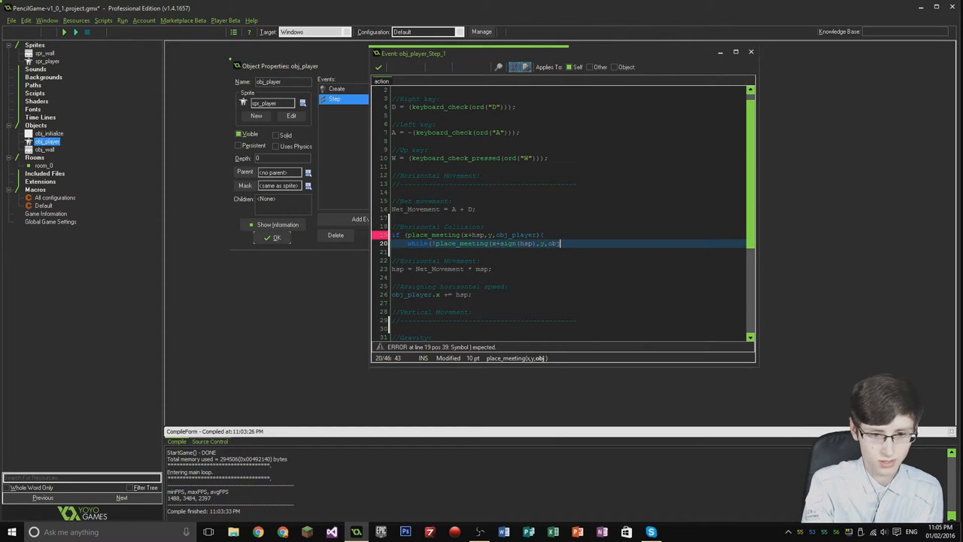
pyautogui.write('obj_player')
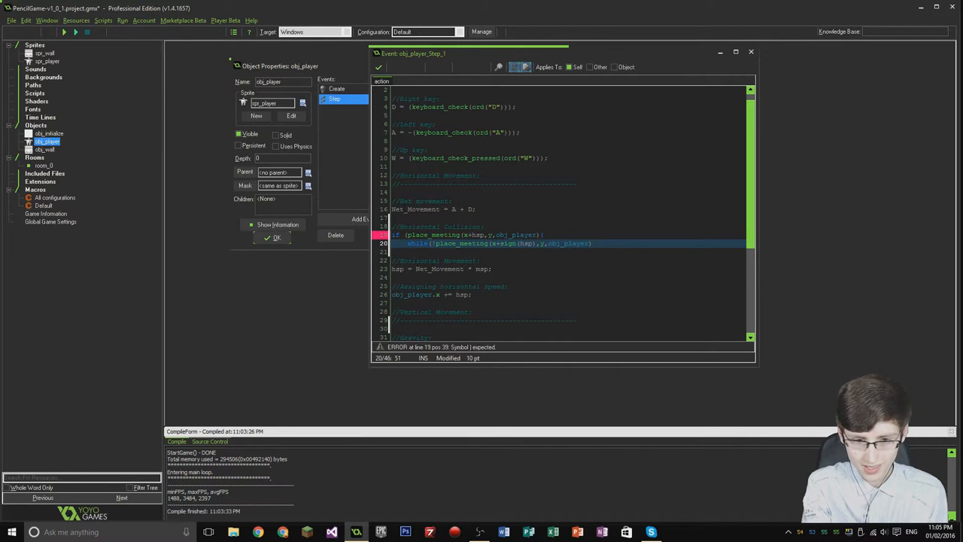
pyautogui.write('){')
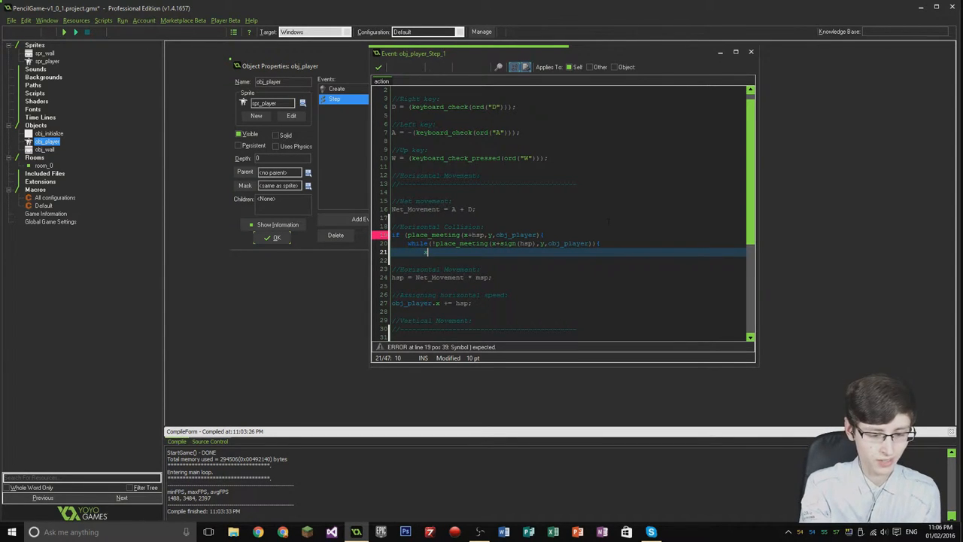
# Step: Finish the horizontal collision loop with x += sign(hsp); and add hsp = 0; after it
pyautogui.write('x +=')
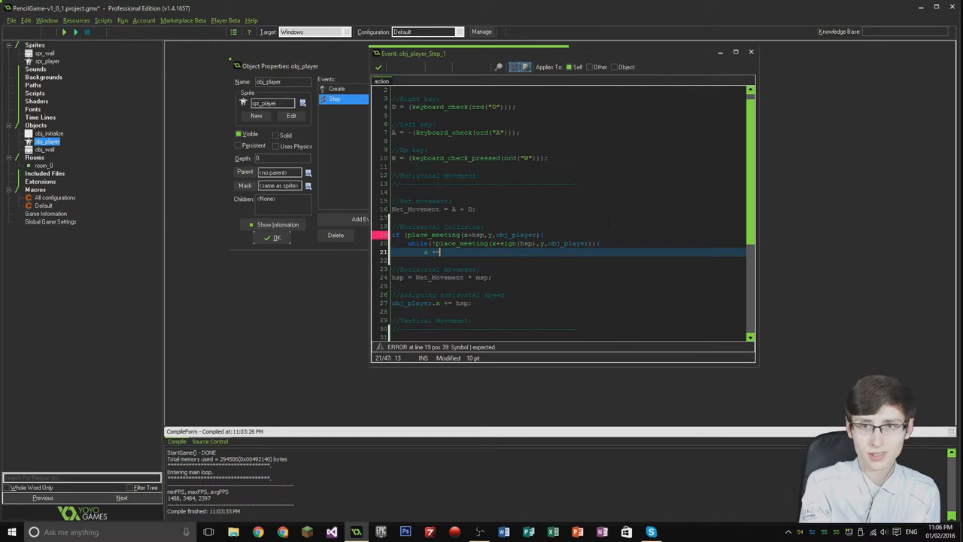
pyautogui.write('sign')
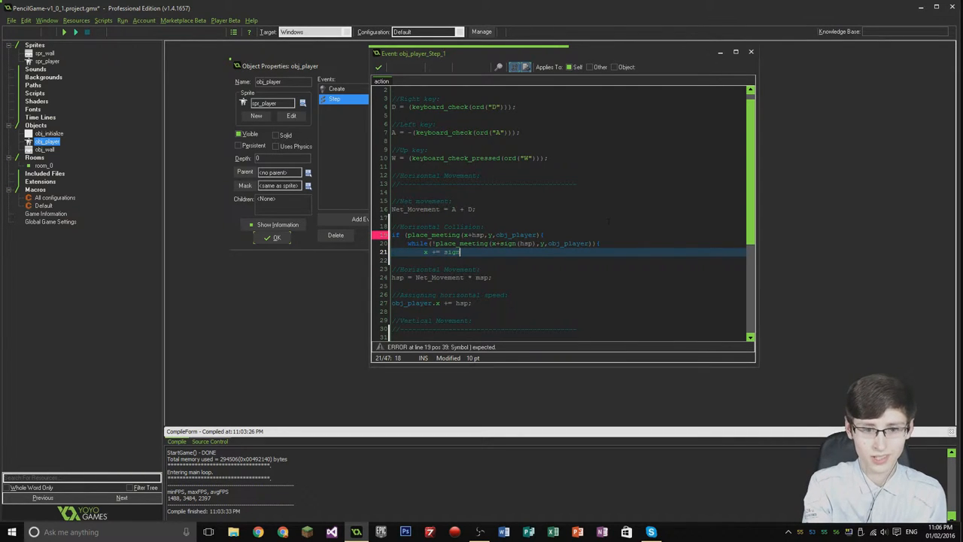
pyautogui.write('(hsp);')
pyautogui.write('}')
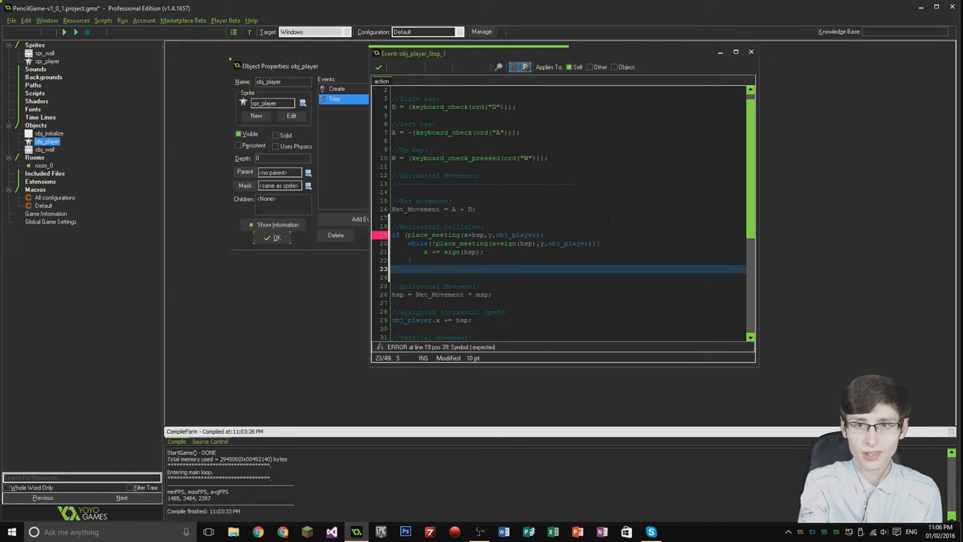
pyautogui.write('hsp = 0;')
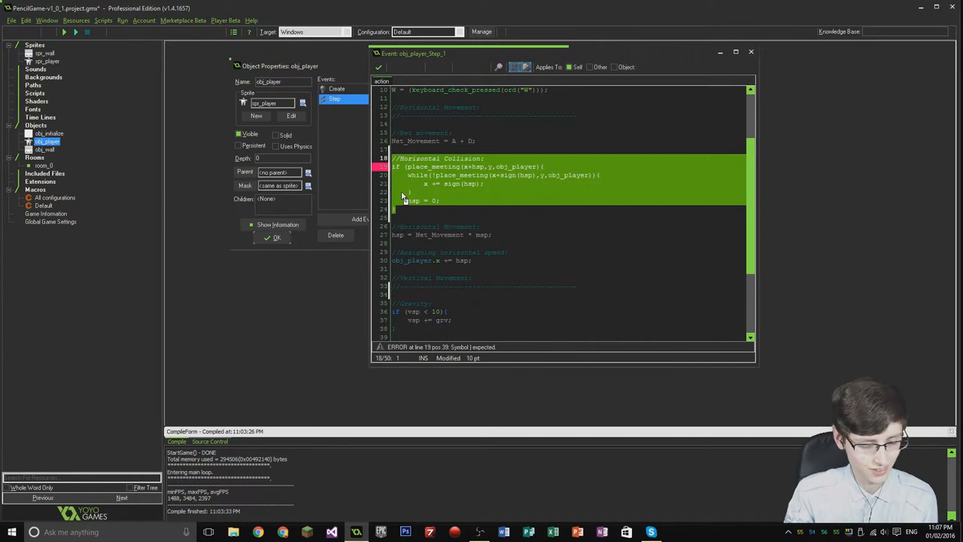
# Step: Paste the collision block under Vertical Movement, changing x+hsp to y+vsp, and close the editor
pyautogui.scroll(-3)
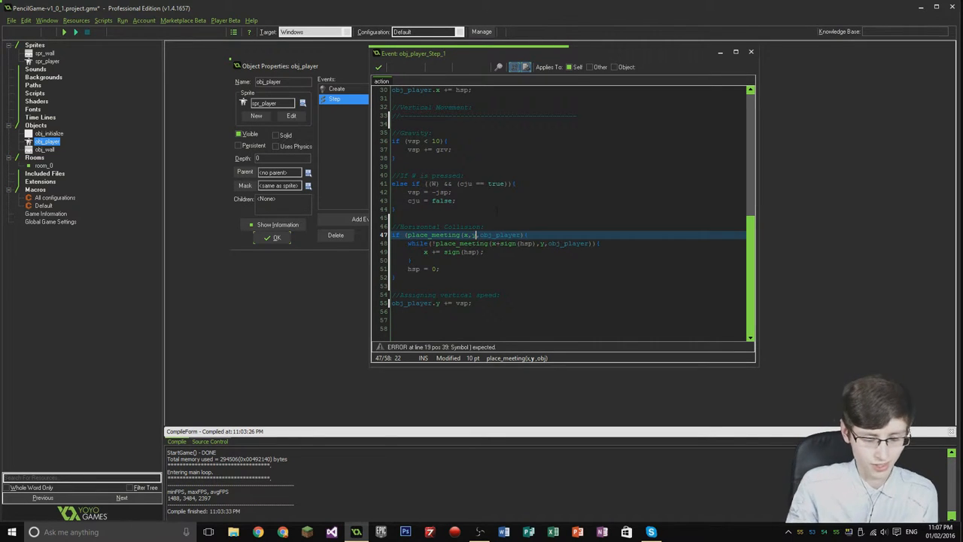
pyautogui.write('+vsp')
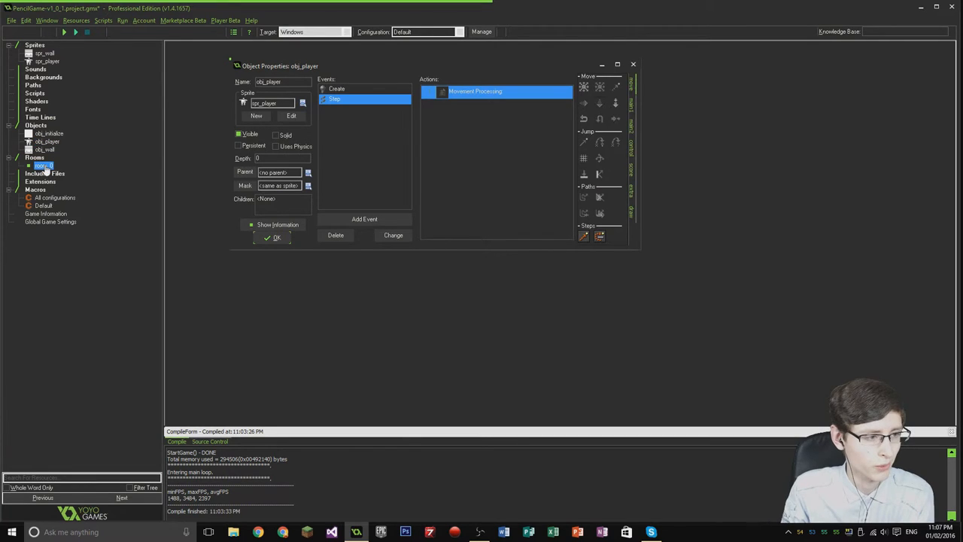
# Step: Paint a row of obj_wall blocks beneath the player in room_0
pyautogui.doubleClick(43, 165)
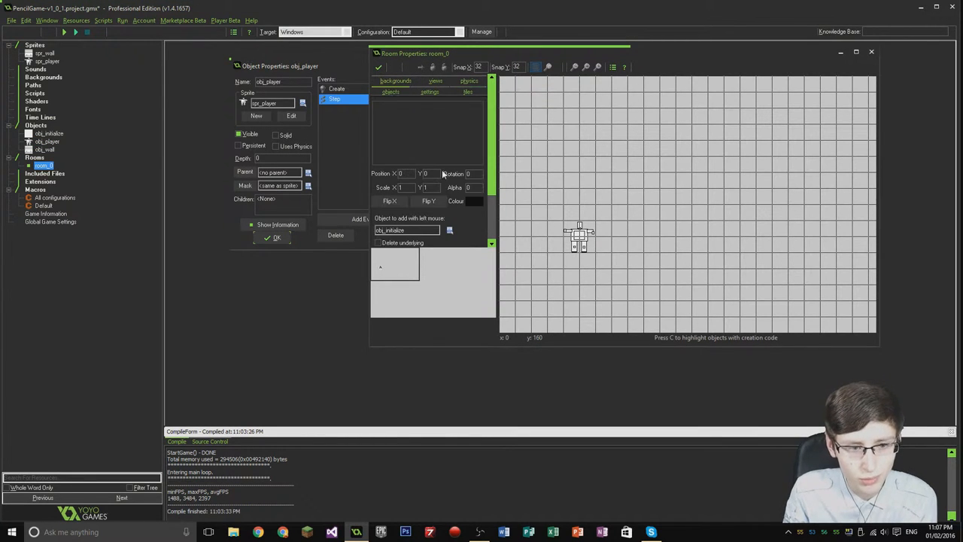
pyautogui.click(435, 91)
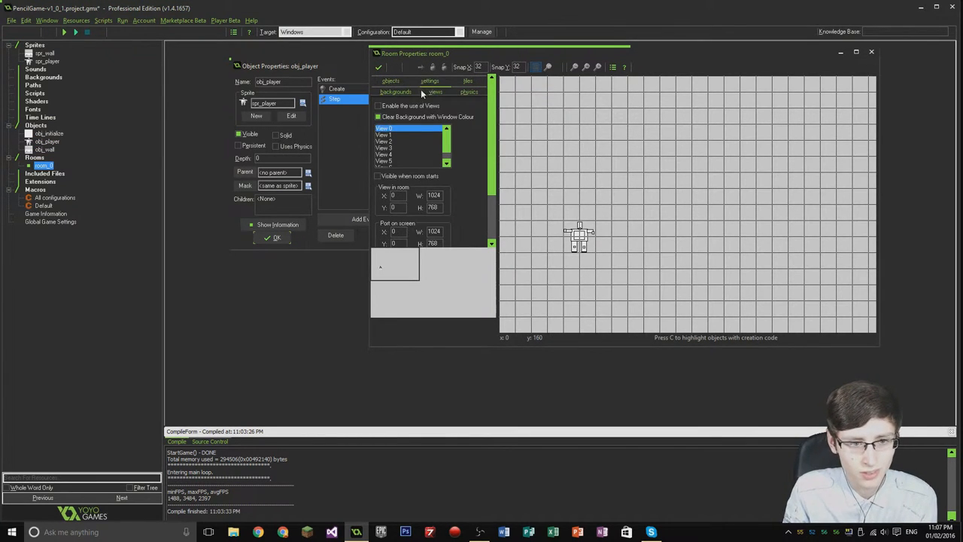
pyautogui.click(389, 92)
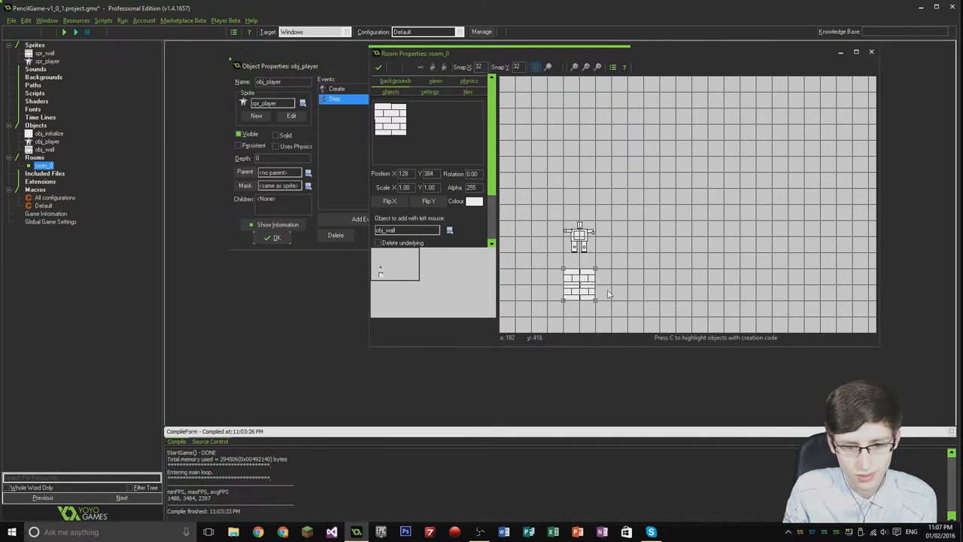
pyautogui.moveTo(572, 282); pyautogui.dragTo(715, 282)
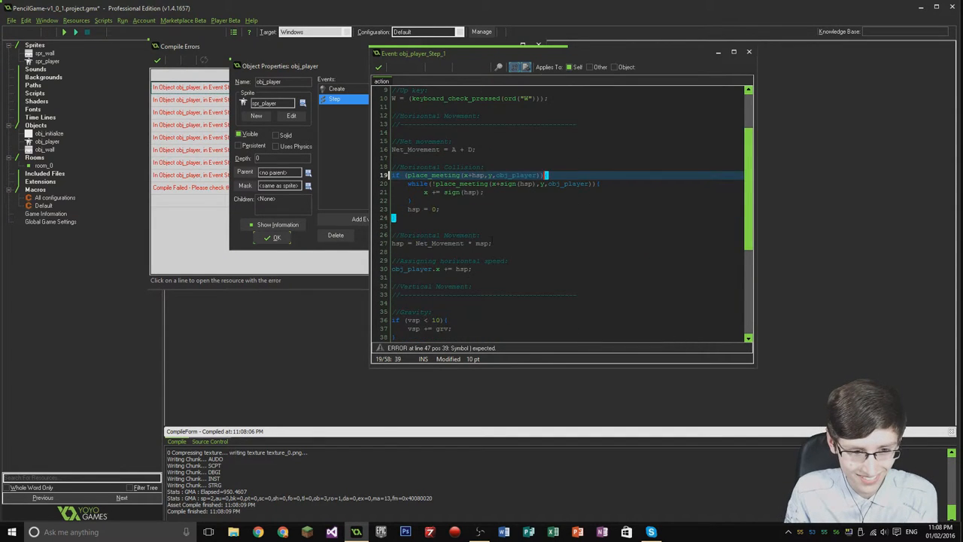
# Step: Add the missing parenthesis flagged by Compile Errors and run the game again
pyautogui.scroll(-3)
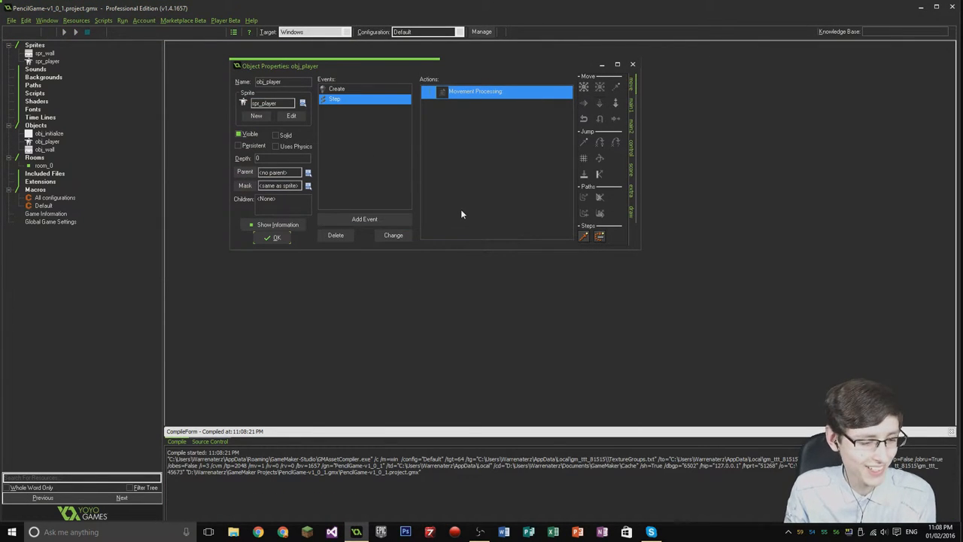
pyautogui.click(75, 31)
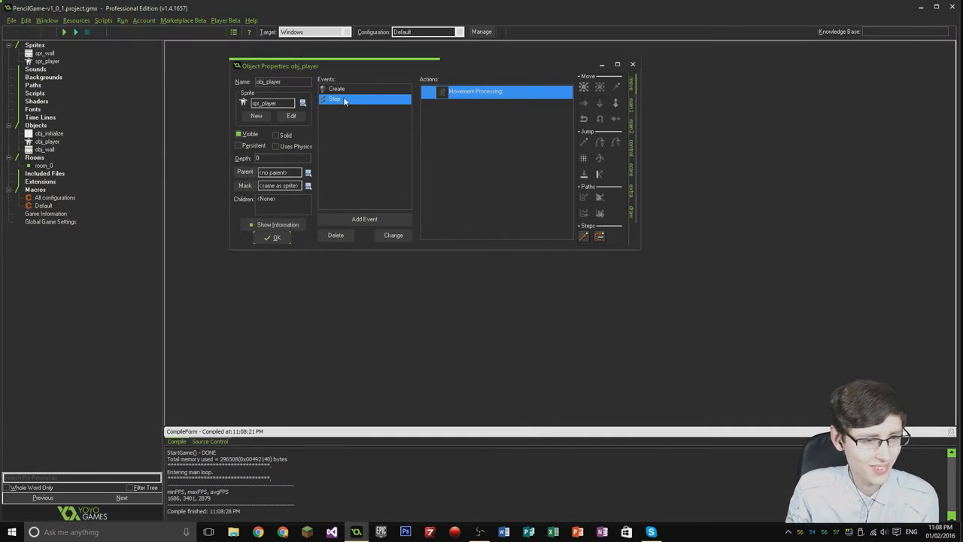
# Step: Add cju = true; after vsp = 0; and turn gravity into an else-if
pyautogui.doubleClick(493, 91)
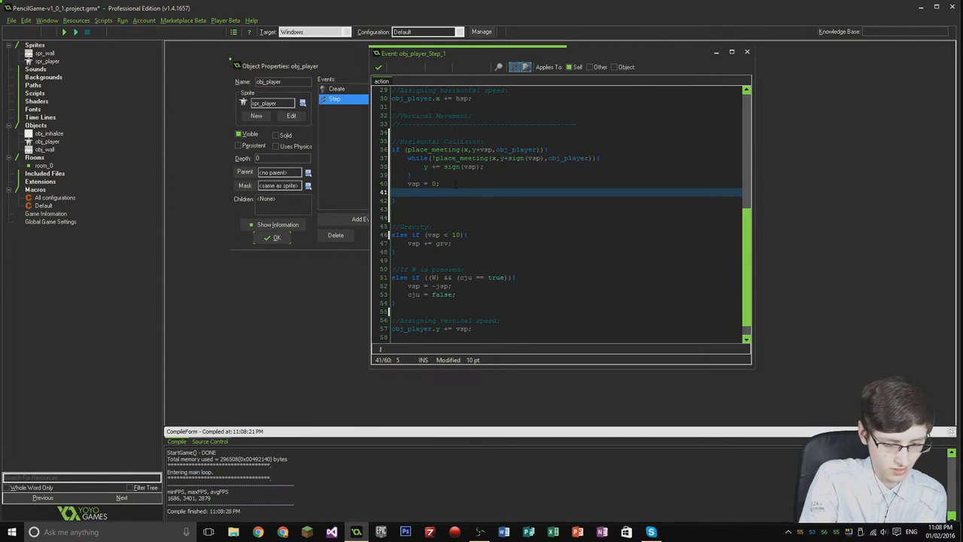
pyautogui.write('cju')
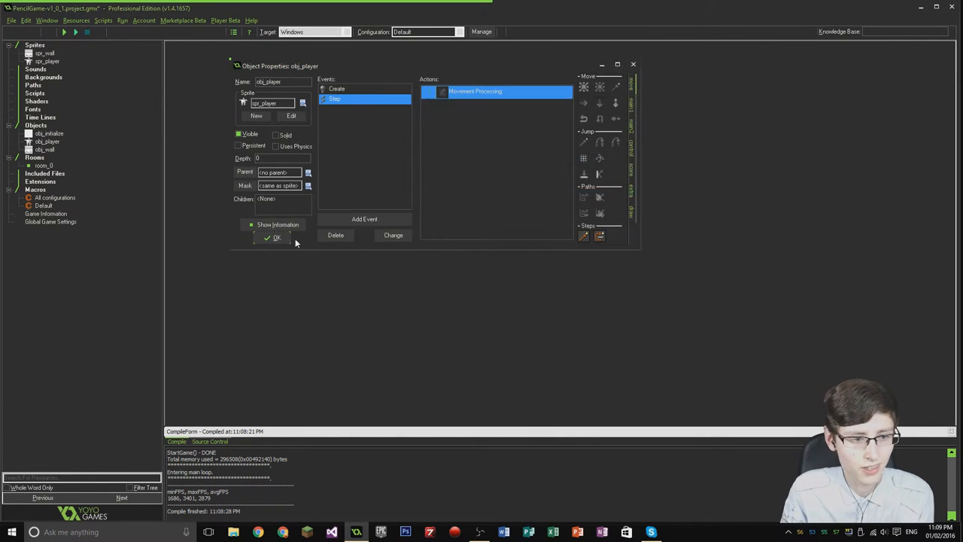
# Step: Confirm obj_player's properties with OK, run the game, and open obj_wall's properties
pyautogui.click(275, 237)
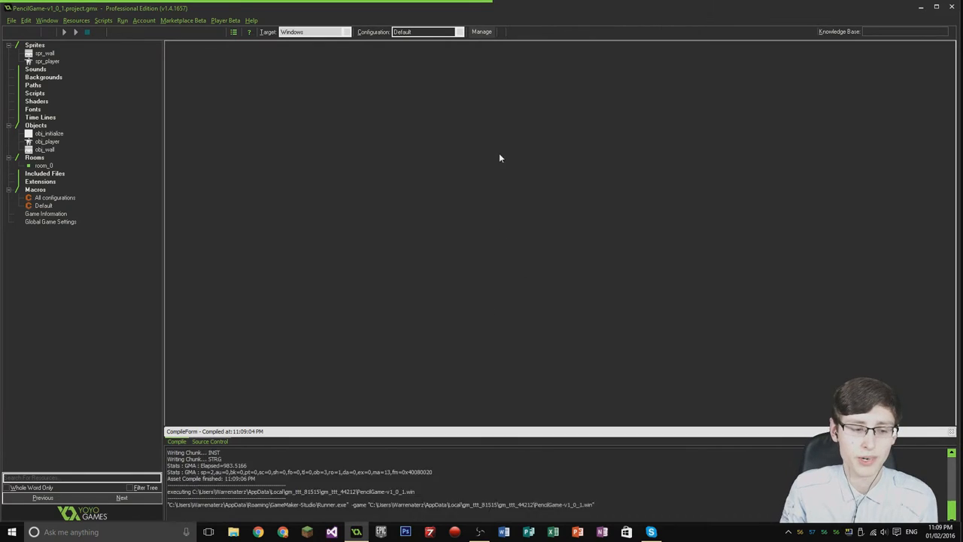
pyautogui.click(75, 31)
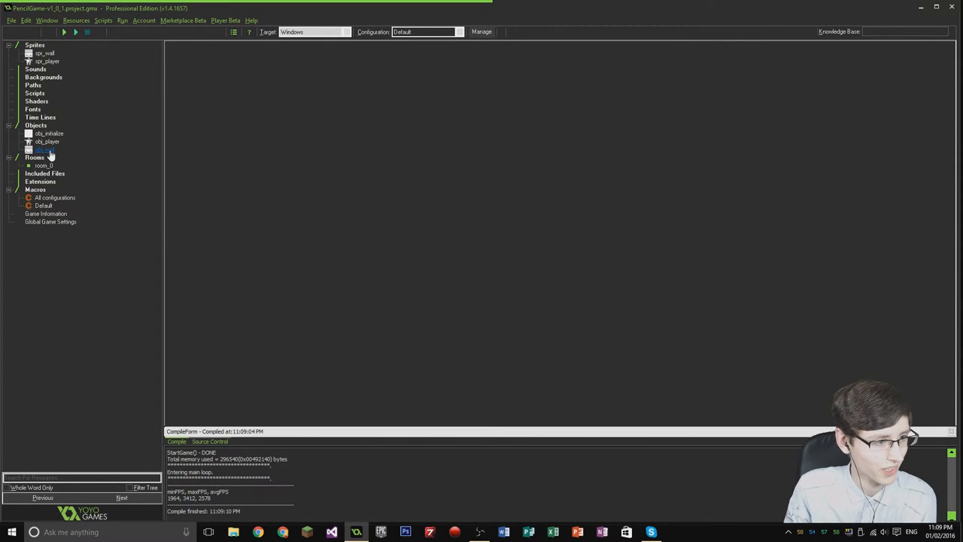
pyautogui.doubleClick(47, 149)
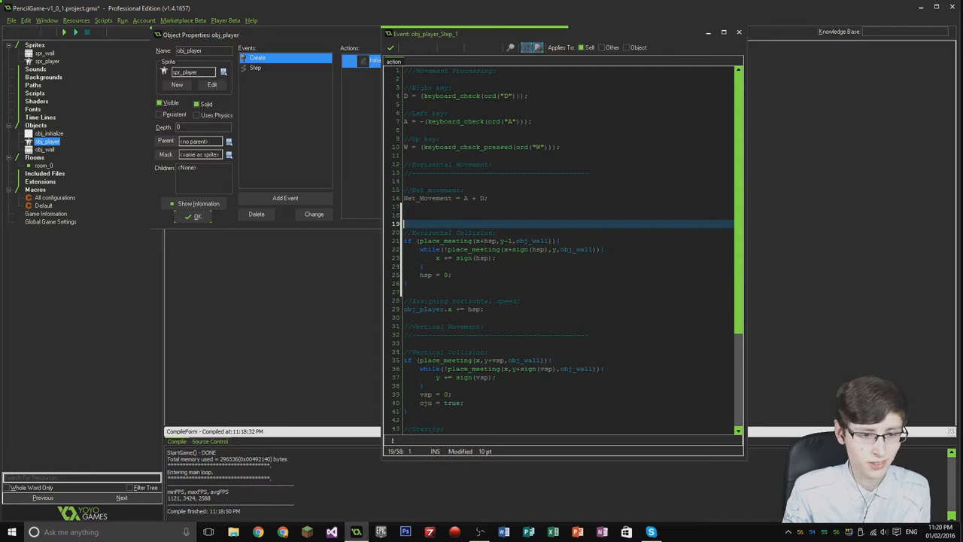
# Step: Make collisions test obj_wall and set hsp = Net_Movement * msp; before the horizontal check
pyautogui.write('hsp = Net_Movement * msp;')
pyautogui.click(568, 215)
pyautogui.write('//Horizontal Movement:')
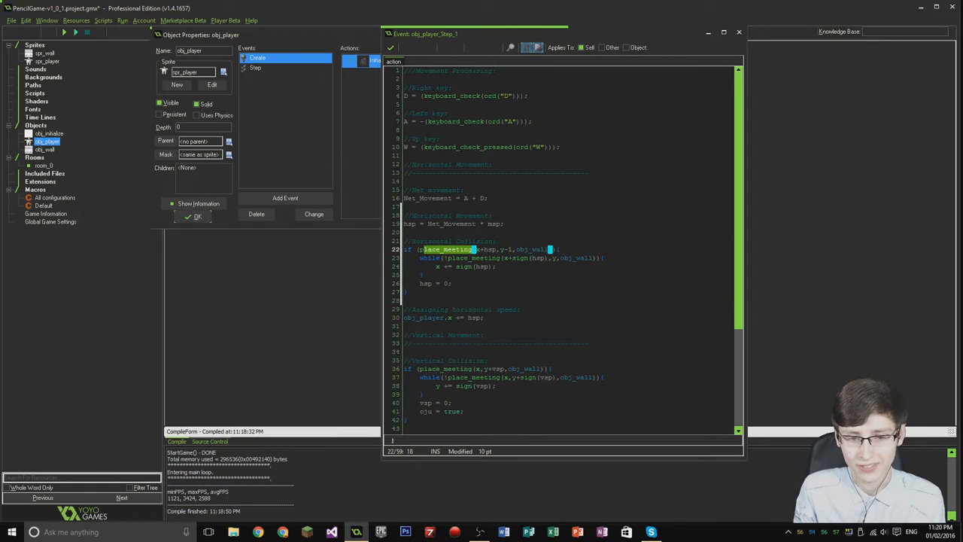
pyautogui.scroll(-3)
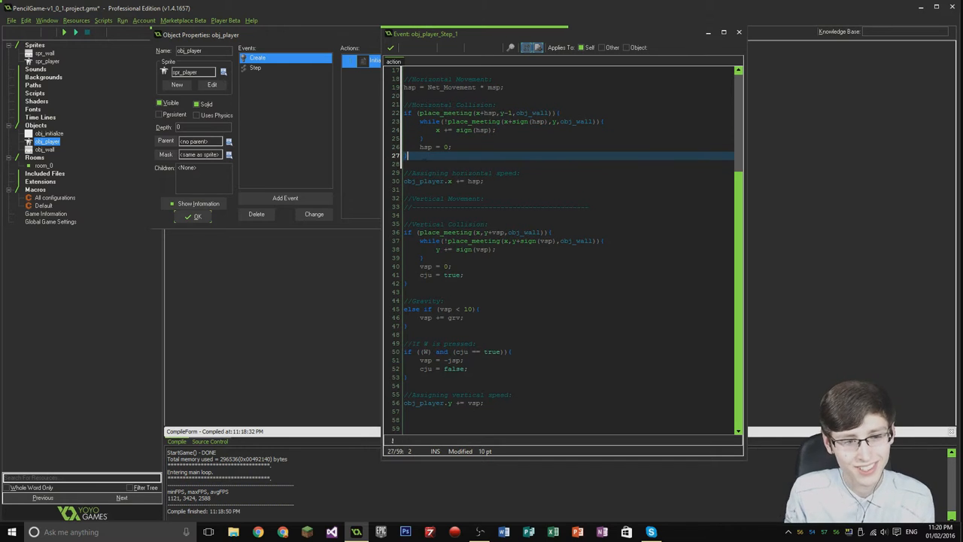
pyautogui.press('Down')
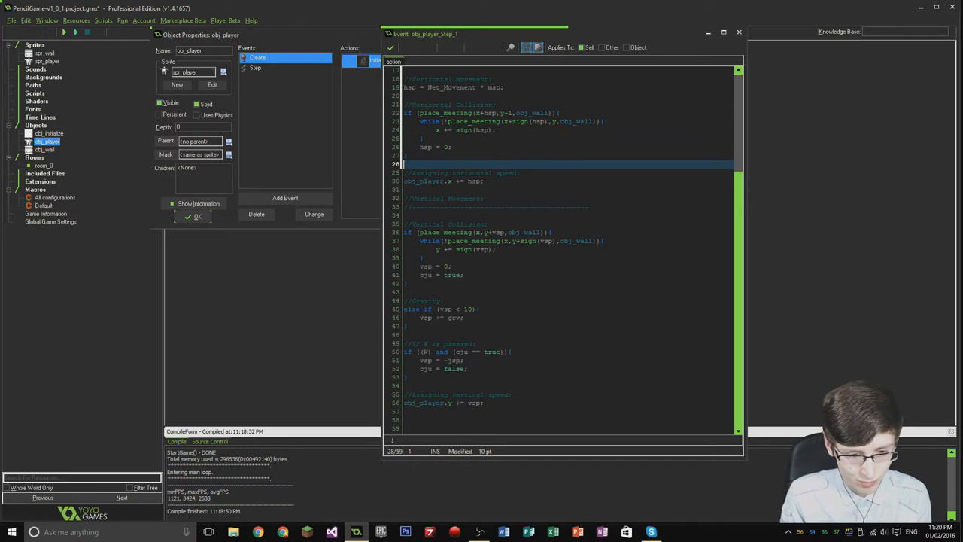
pyautogui.click(452, 317)
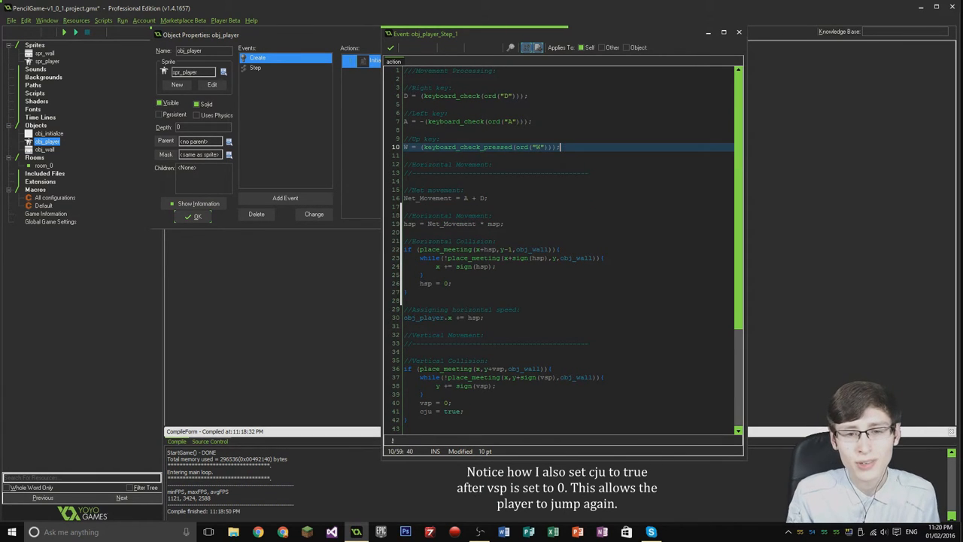
pyautogui.scroll(-3)
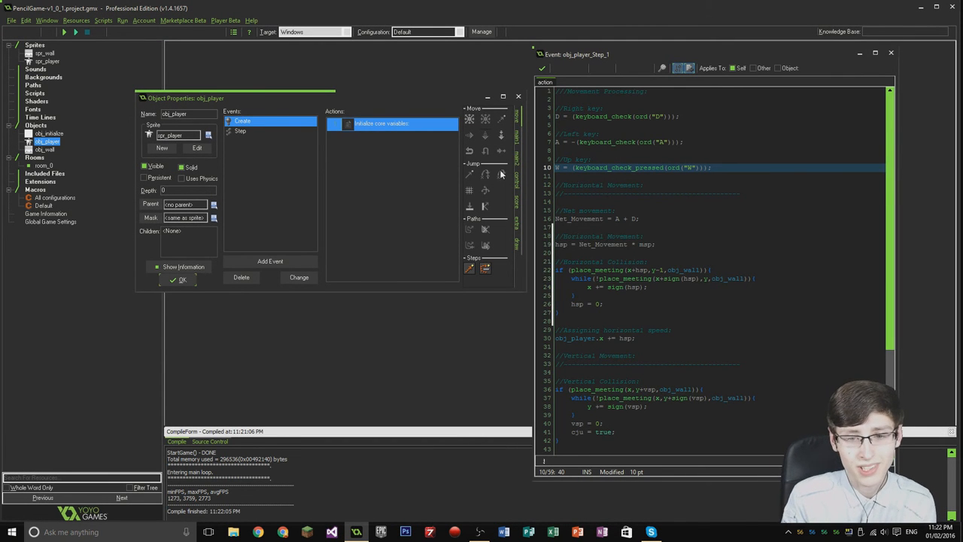
pyautogui.scroll(-3)
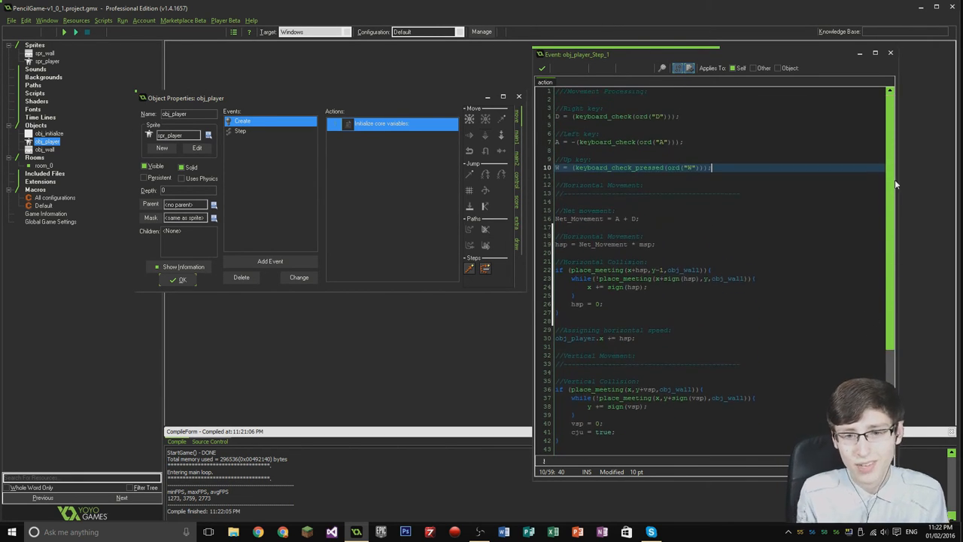
pyautogui.moveTo(459, 109)
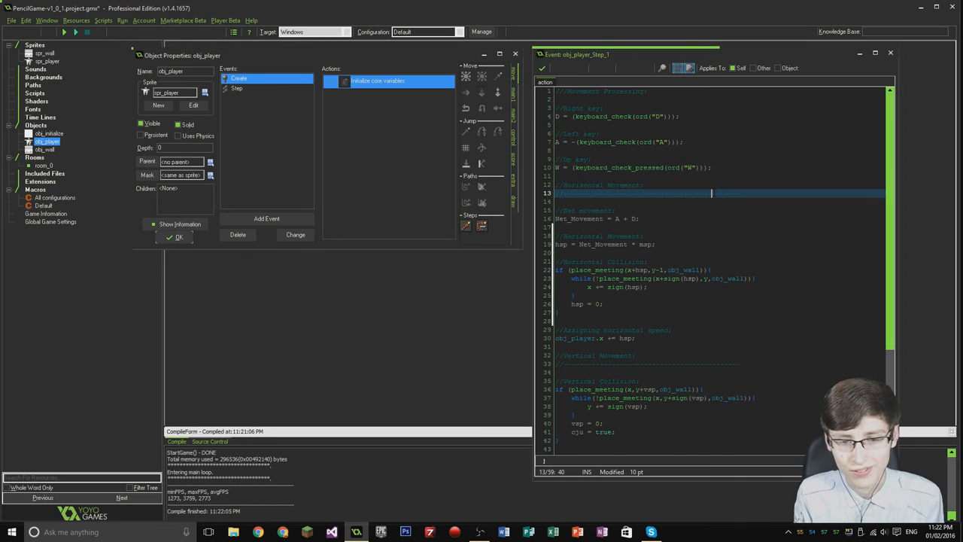
pyautogui.scroll(-3)
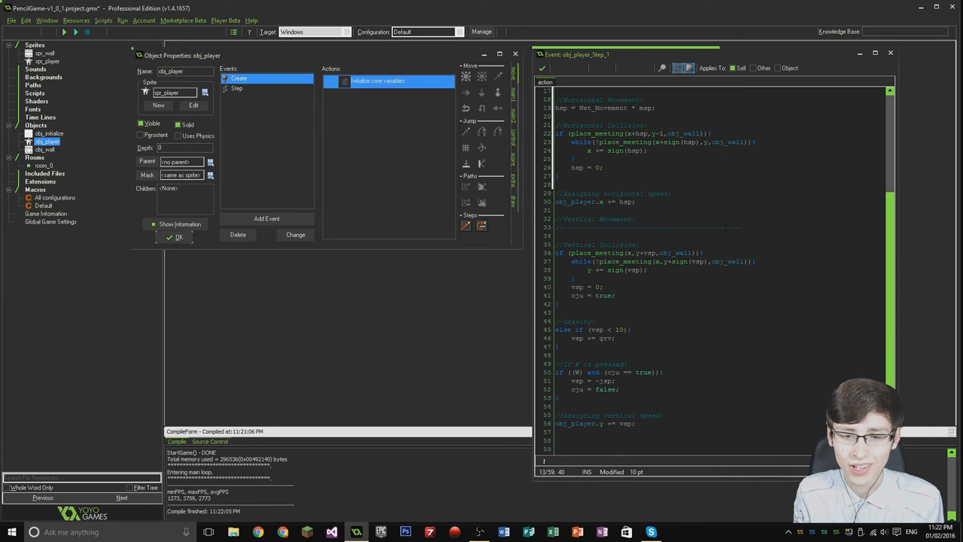